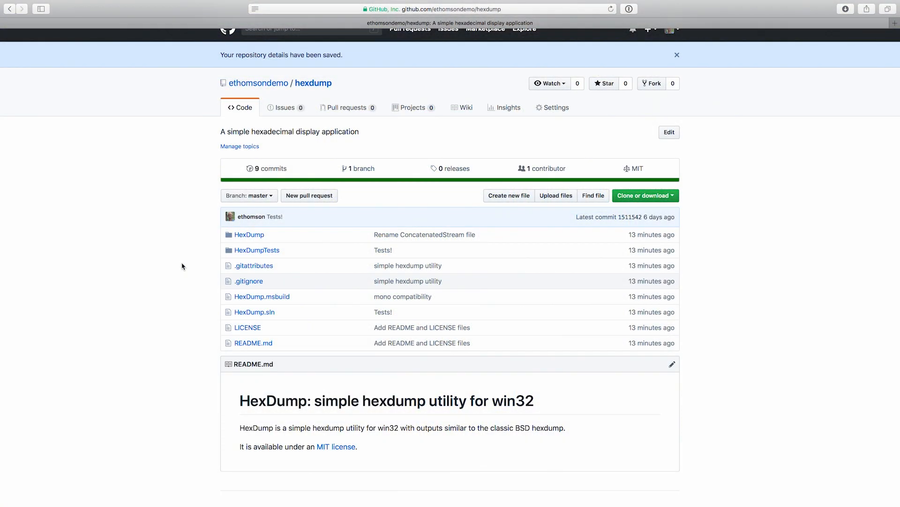
{"action": "mouse_move", "coordinate": [160, 243]}
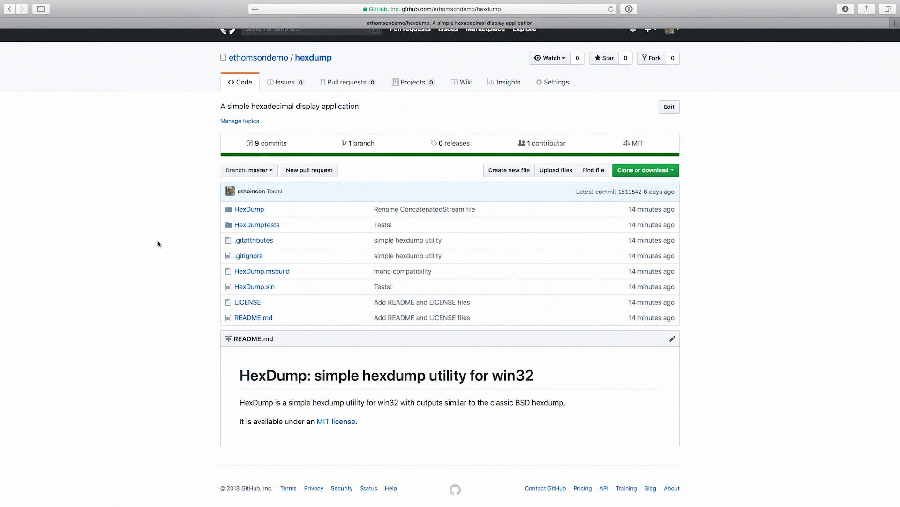
{"action": "mouse_move", "coordinate": [203, 197]}
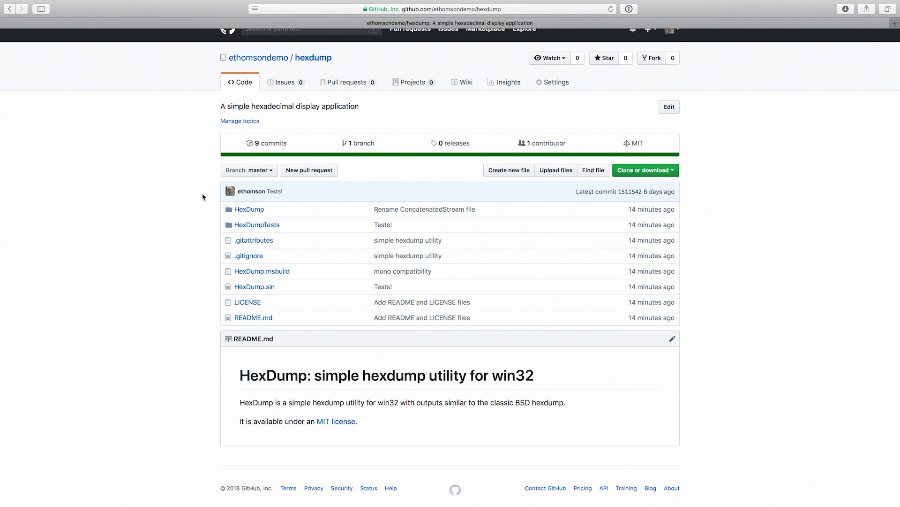
{"action": "mouse_move", "coordinate": [481, 55]}
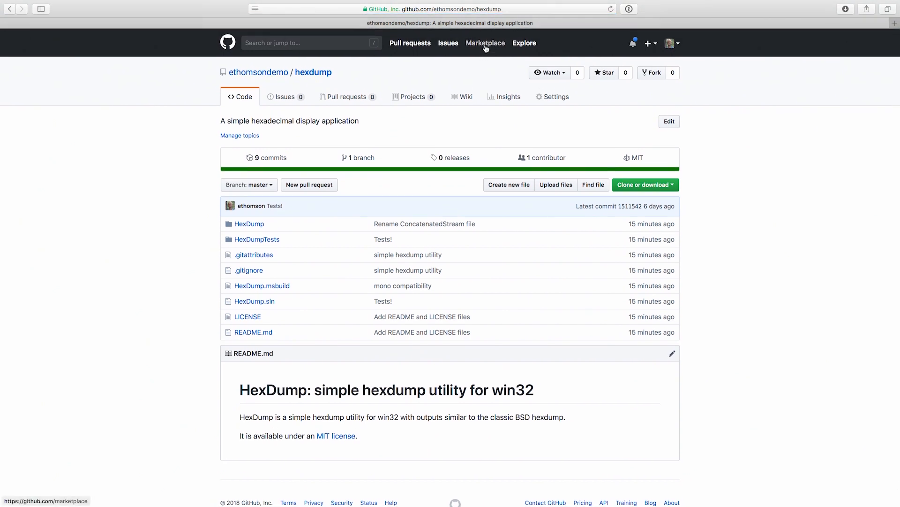
Step: Browse the GitHub Marketplace's Continuous integration category
{"action": "left_click", "coordinate": [485, 43]}
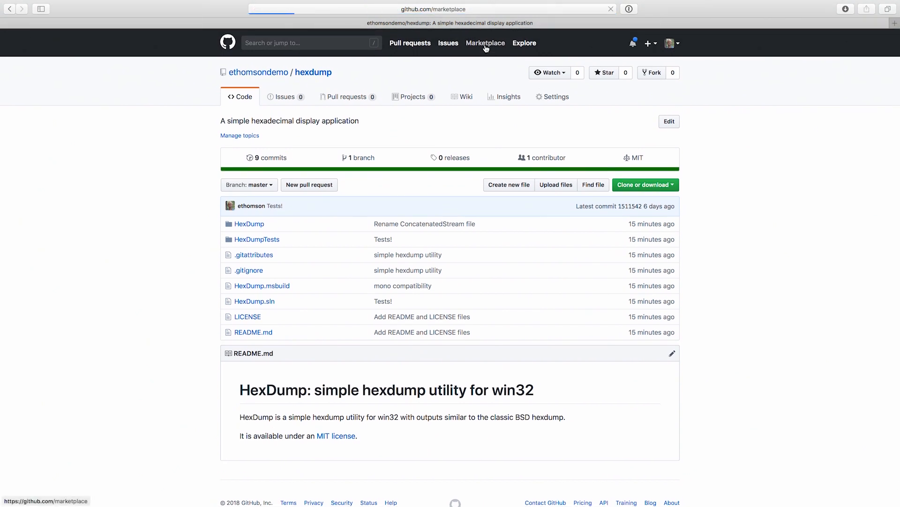
{"action": "left_click", "coordinate": [486, 43]}
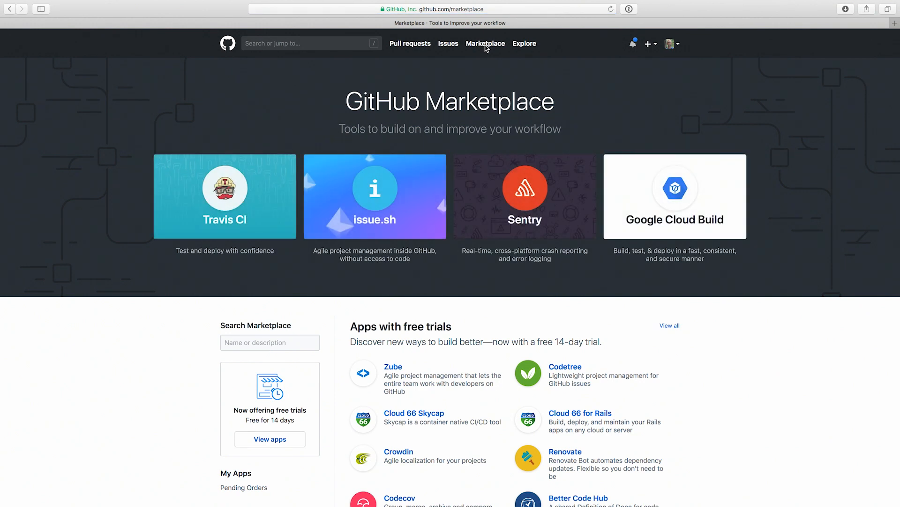
{"action": "scroll", "scroll_direction": "down", "scroll_amount": 3}
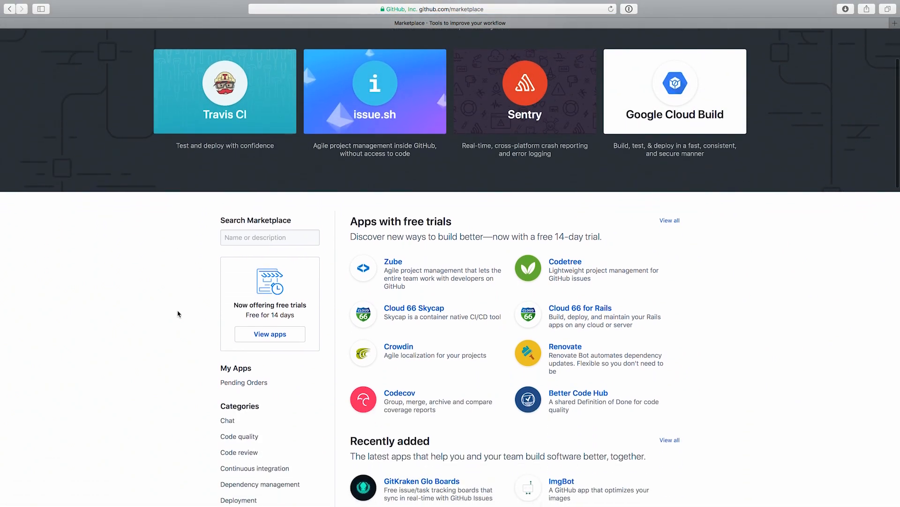
{"action": "scroll", "scroll_direction": "down", "scroll_amount": 3}
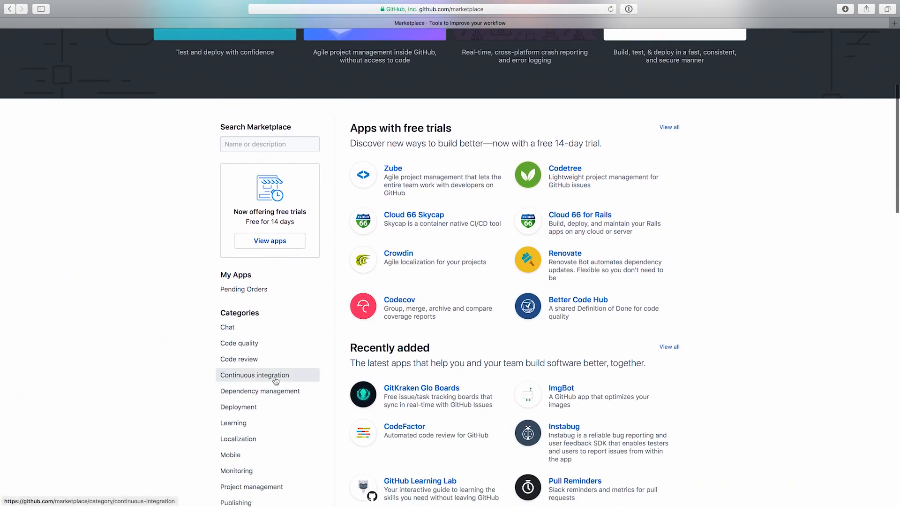
{"action": "left_click", "coordinate": [254, 374]}
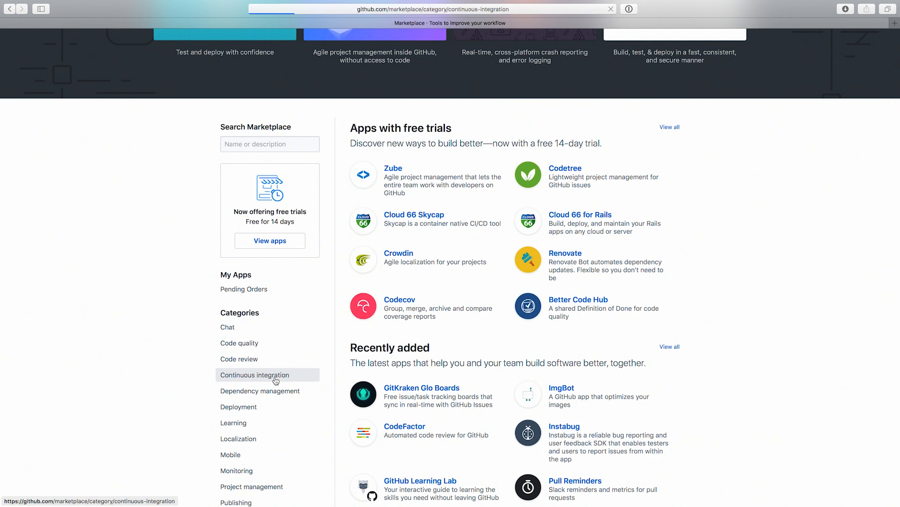
{"action": "left_click", "coordinate": [254, 375]}
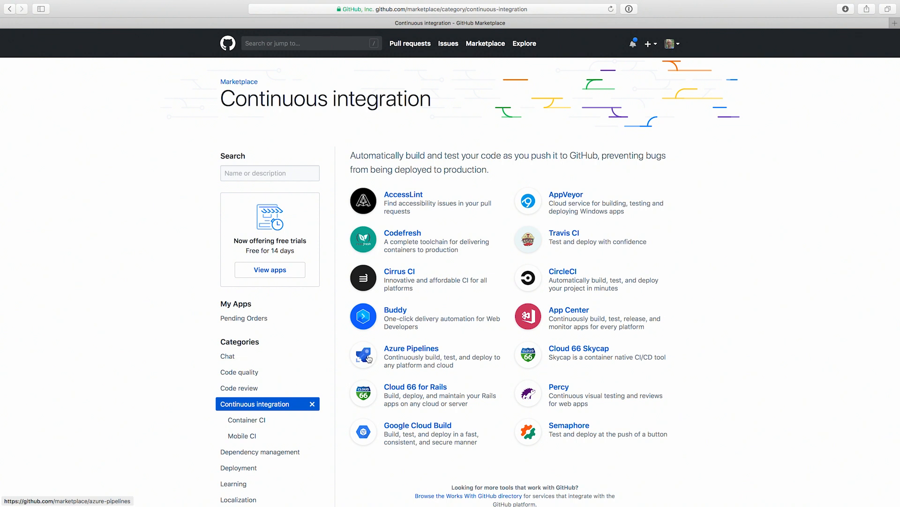
Step: Show the Azure Pipelines listing's pricing and setup plans
{"action": "left_click", "coordinate": [411, 348]}
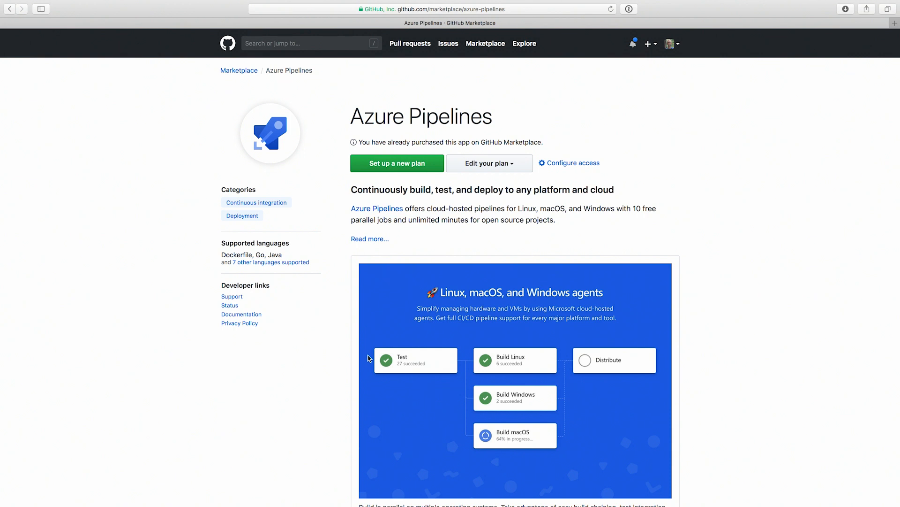
{"action": "mouse_move", "coordinate": [428, 355]}
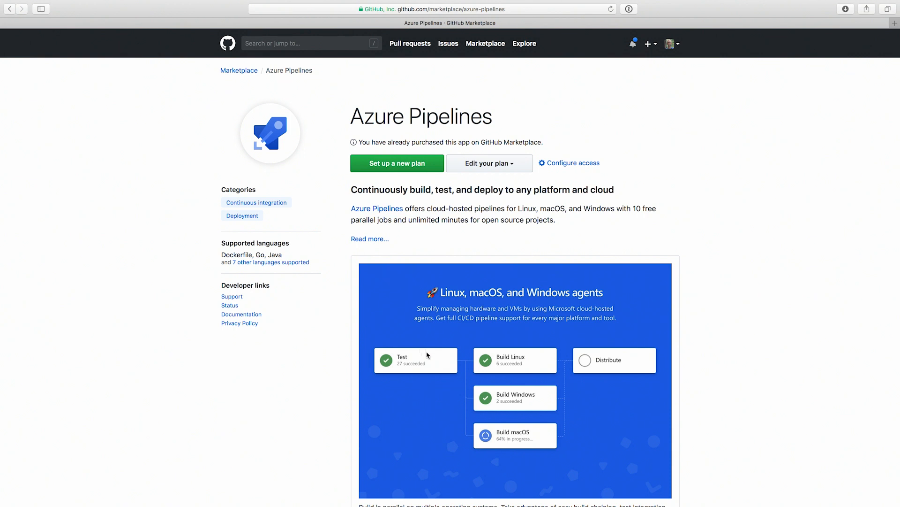
{"action": "scroll", "scroll_direction": "down", "scroll_amount": 3}
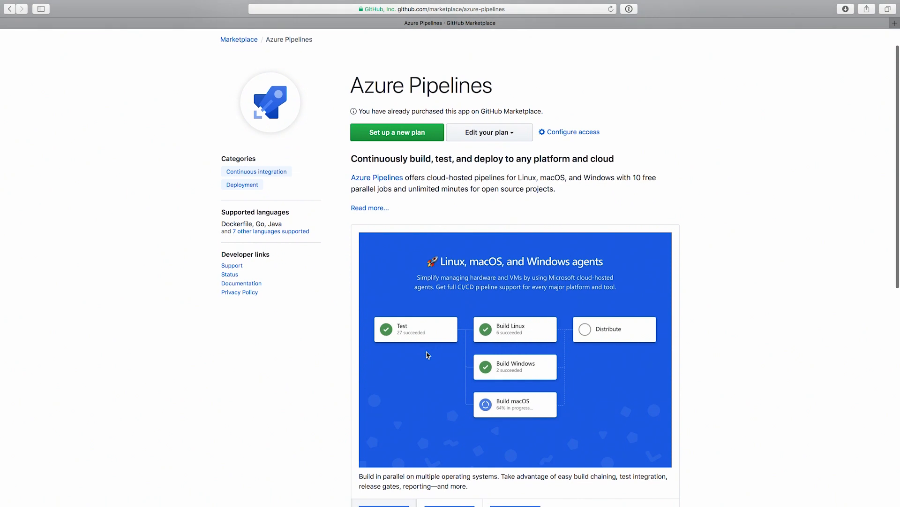
{"action": "left_click", "coordinate": [490, 132]}
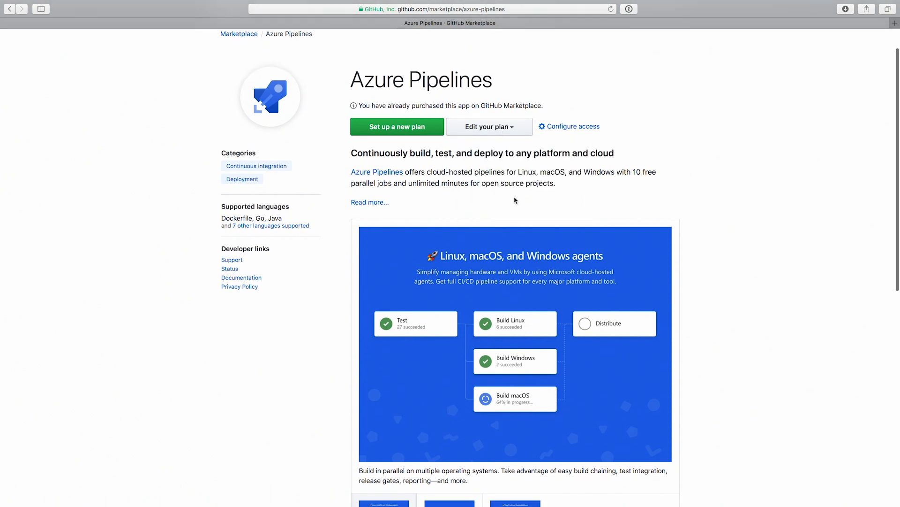
{"action": "scroll", "scroll_direction": "down", "scroll_amount": 3}
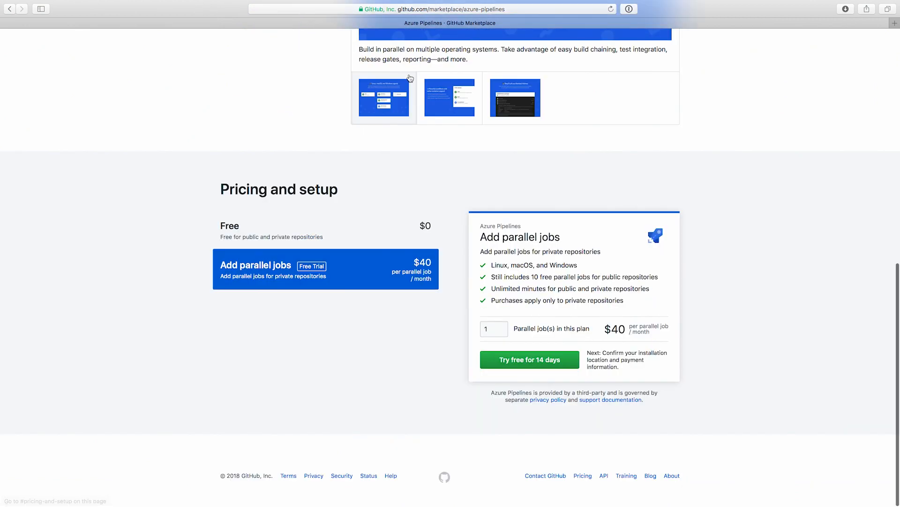
Step: Order the free Azure Pipelines plan billed to ethomsondemo and begin installation
{"action": "left_click", "coordinate": [353, 231]}
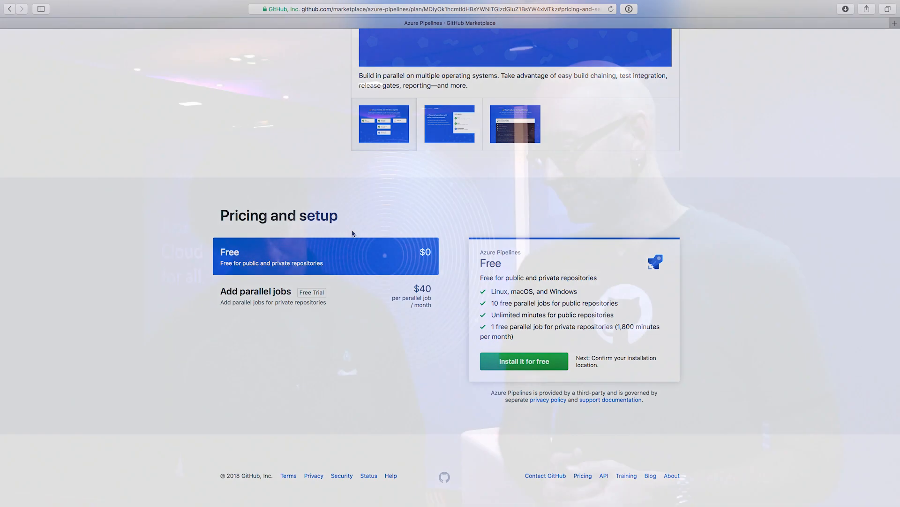
{"action": "left_click", "coordinate": [524, 360]}
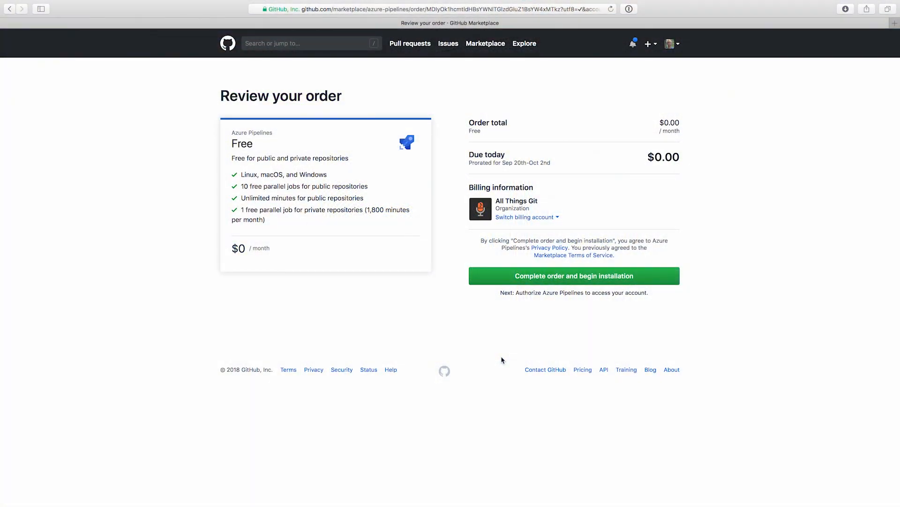
{"action": "mouse_move", "coordinate": [571, 236]}
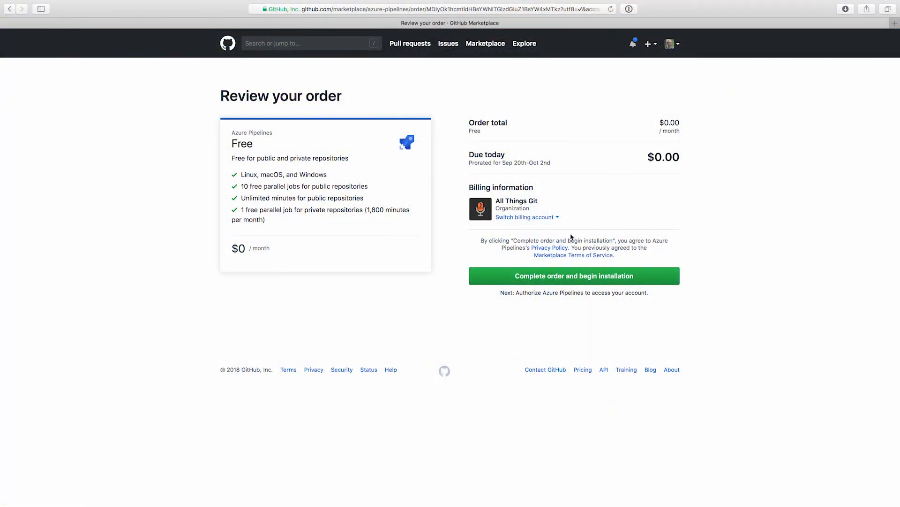
{"action": "left_click", "coordinate": [525, 216]}
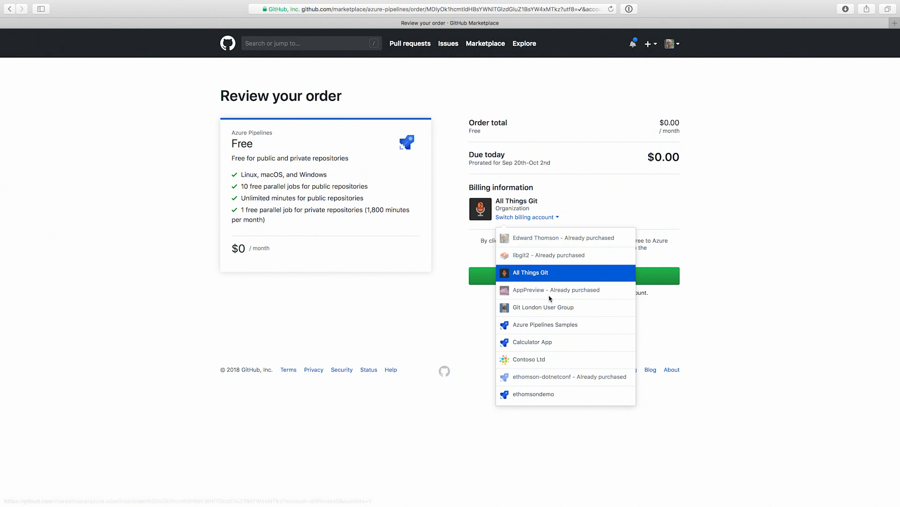
{"action": "mouse_move", "coordinate": [569, 402]}
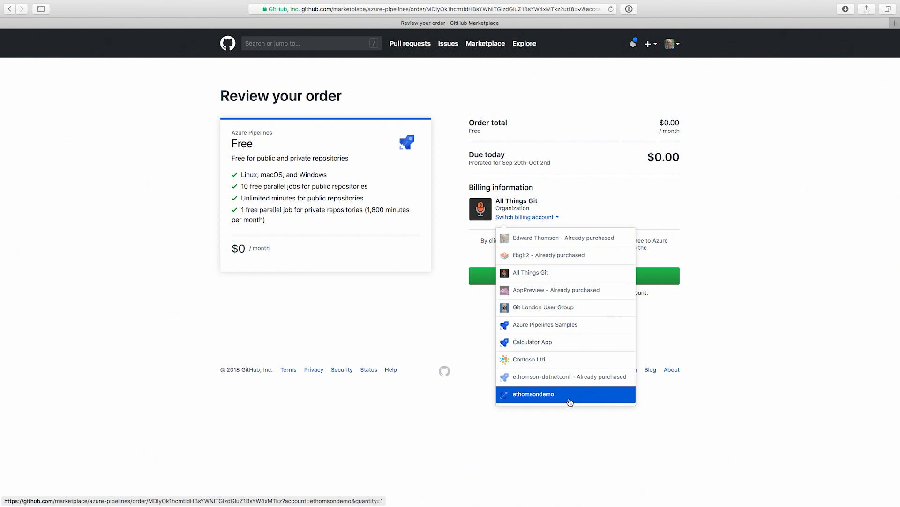
{"action": "left_click", "coordinate": [569, 394]}
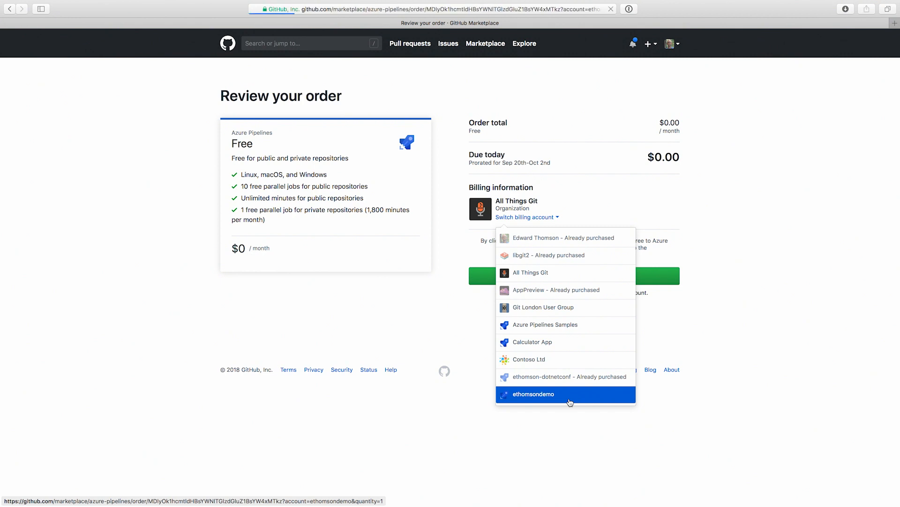
{"action": "left_click", "coordinate": [566, 394]}
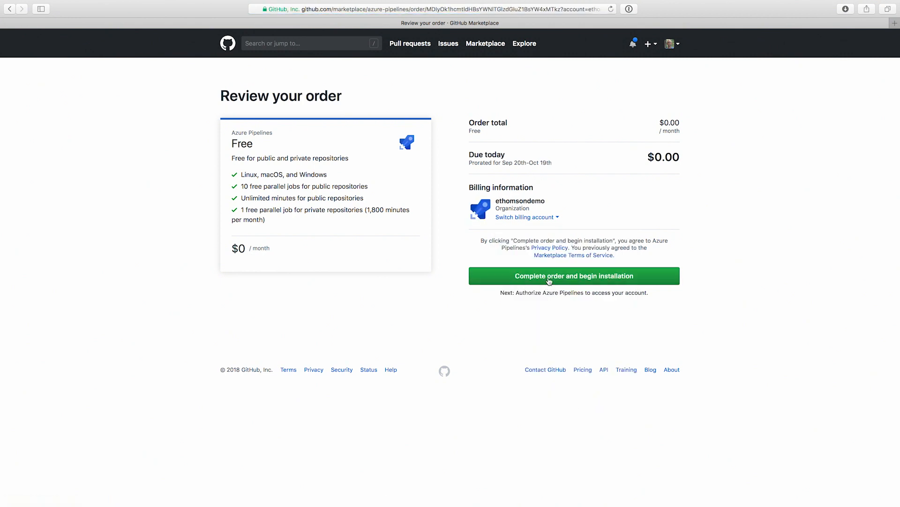
{"action": "left_click", "coordinate": [574, 276]}
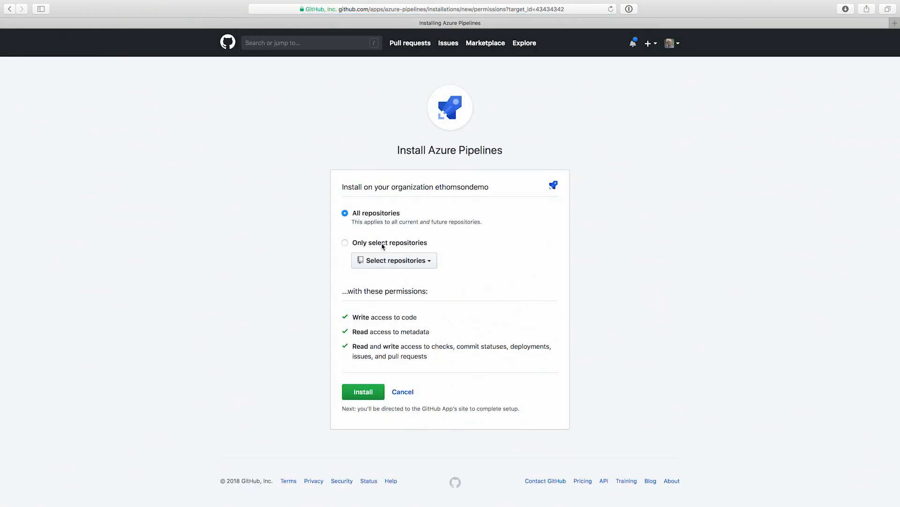
Step: Install Azure Pipelines only on the hexdump repository, confirming the GitHub password
{"action": "left_click", "coordinate": [345, 242]}
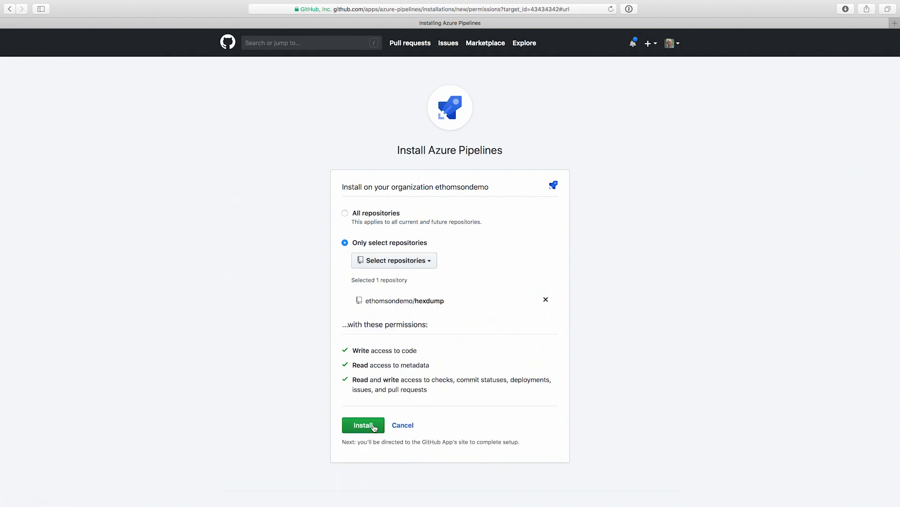
{"action": "left_click", "coordinate": [363, 425]}
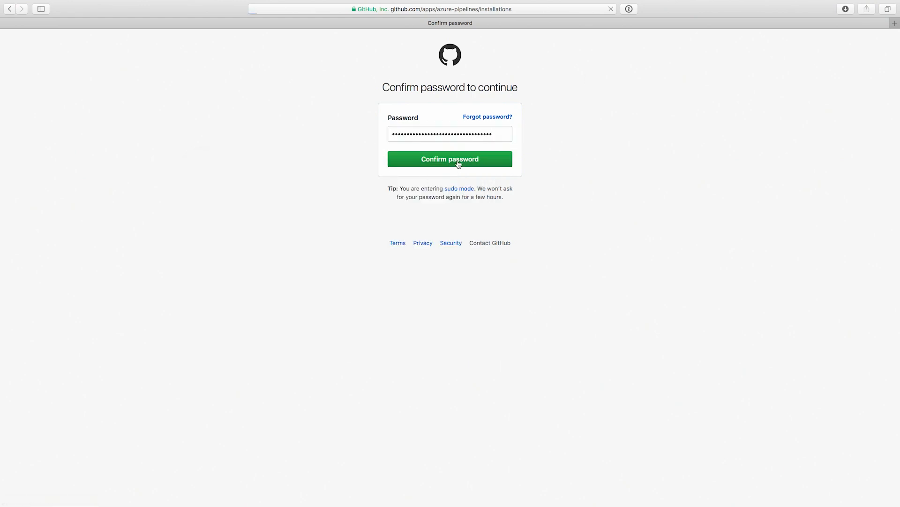
{"action": "left_click", "coordinate": [450, 159]}
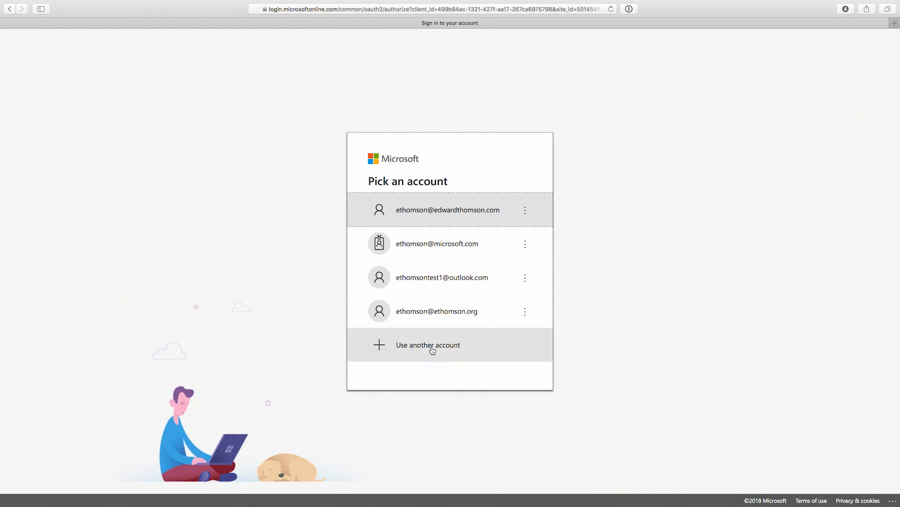
{"action": "mouse_move", "coordinate": [435, 321]}
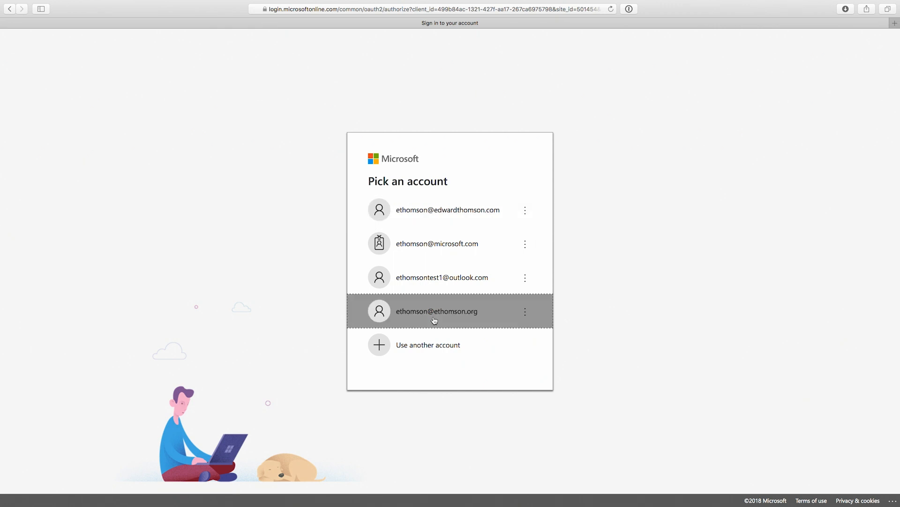
Step: Sign in with the saved Microsoft account and remain signed in
{"action": "left_click", "coordinate": [434, 319]}
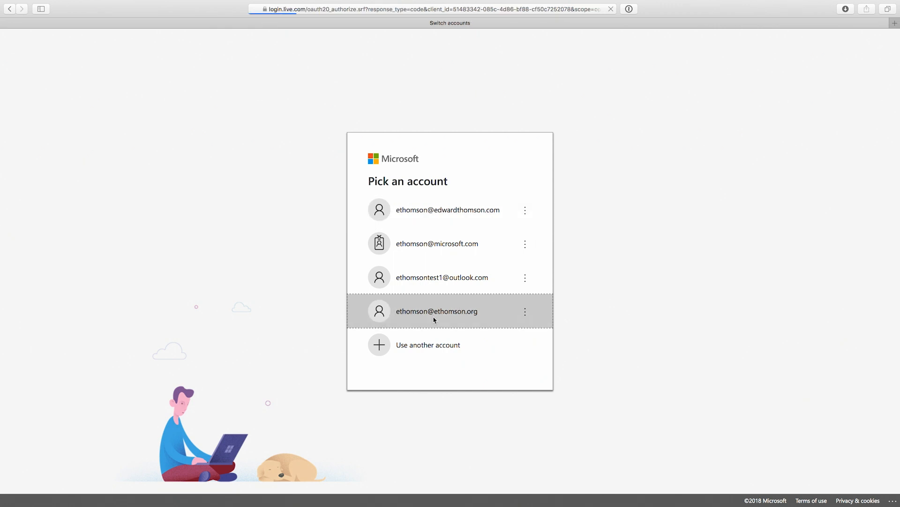
{"action": "left_click", "coordinate": [448, 210]}
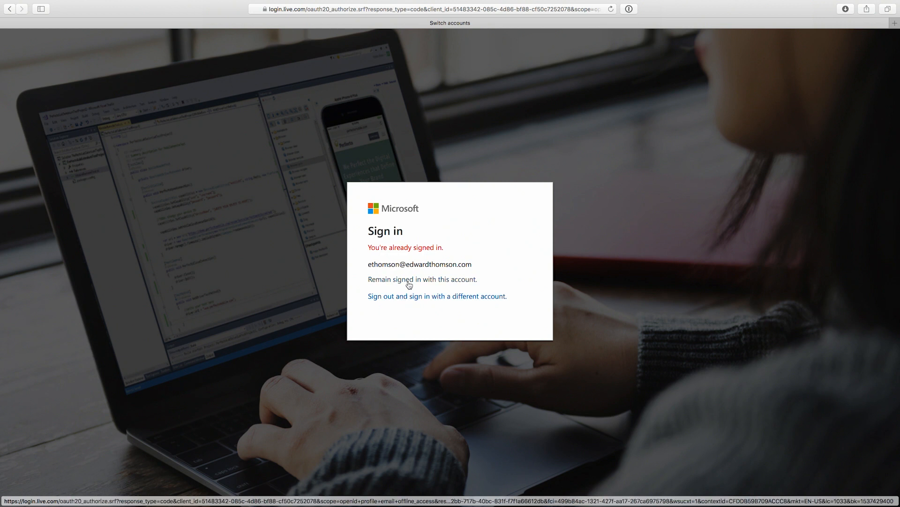
{"action": "left_click", "coordinate": [407, 281]}
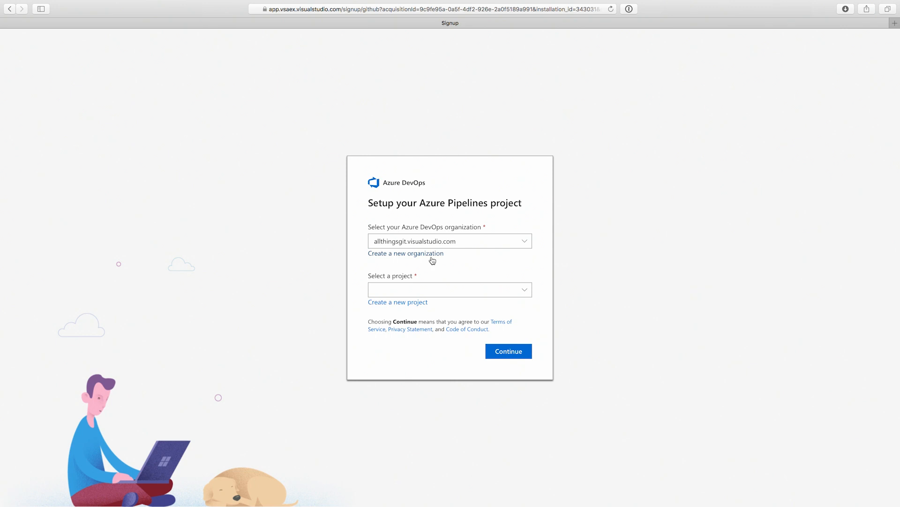
Step: Create a new Azure DevOps organization in Australia East with project 'hexdump'
{"action": "left_click", "coordinate": [406, 253]}
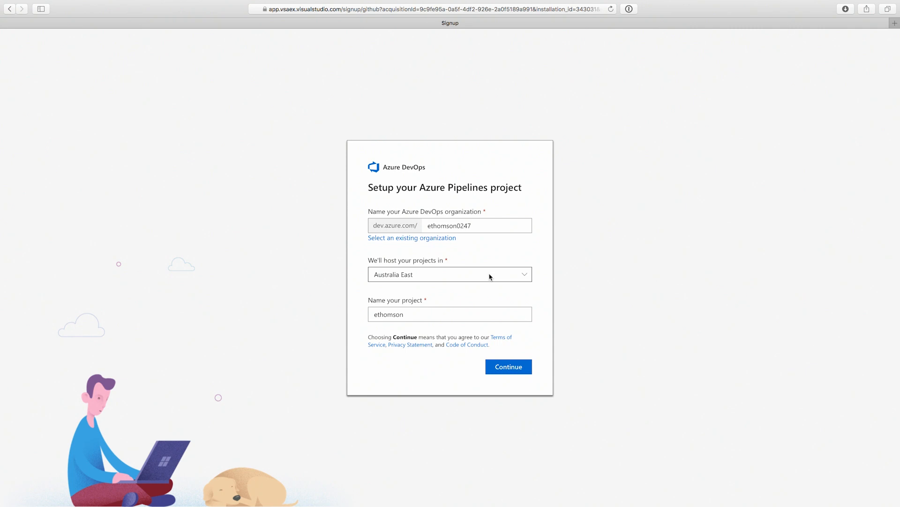
{"action": "double_click", "coordinate": [389, 314]}
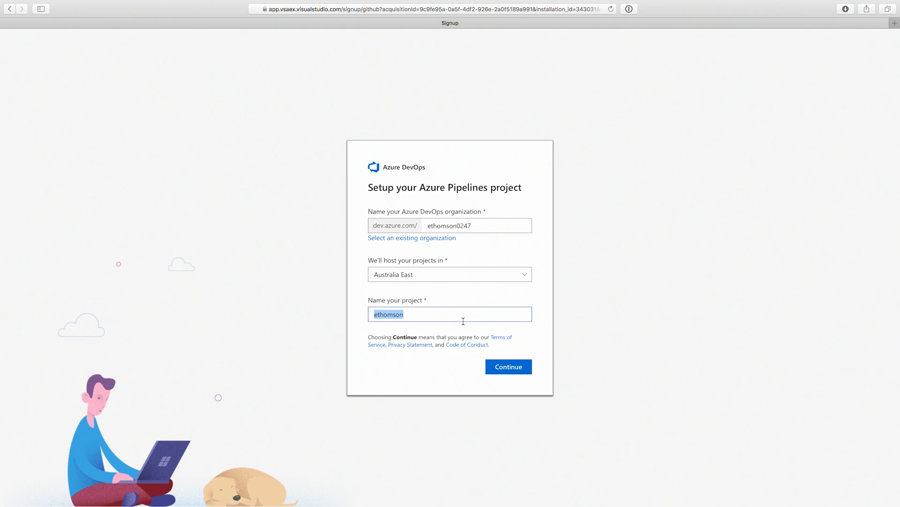
{"action": "type", "text": "hexdump"}
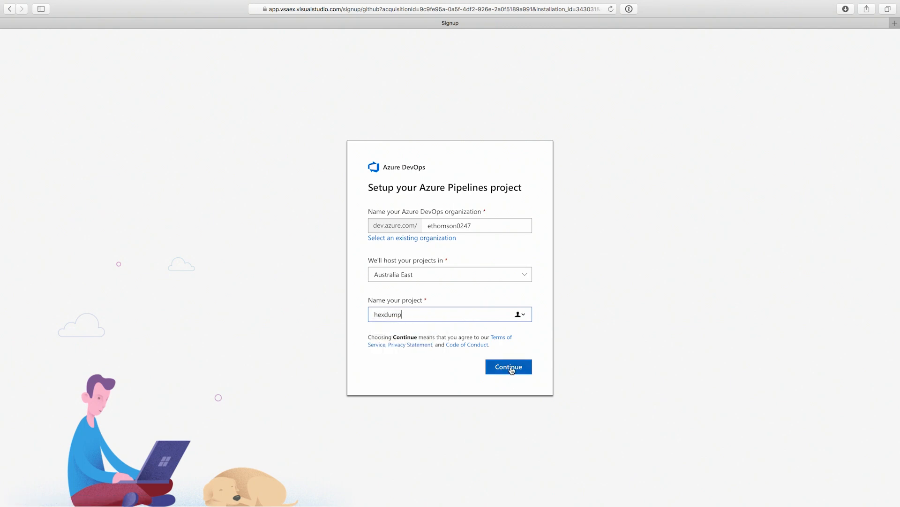
{"action": "left_click", "coordinate": [508, 366]}
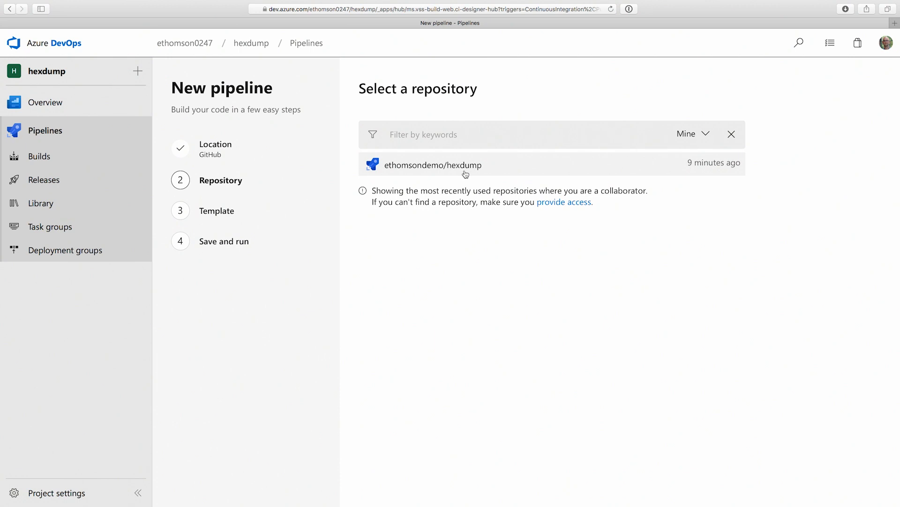
Step: Build ethomsondemo/hexdump with the .NET Desktop template and review azure-pipelines.yml
{"action": "left_click", "coordinate": [434, 165]}
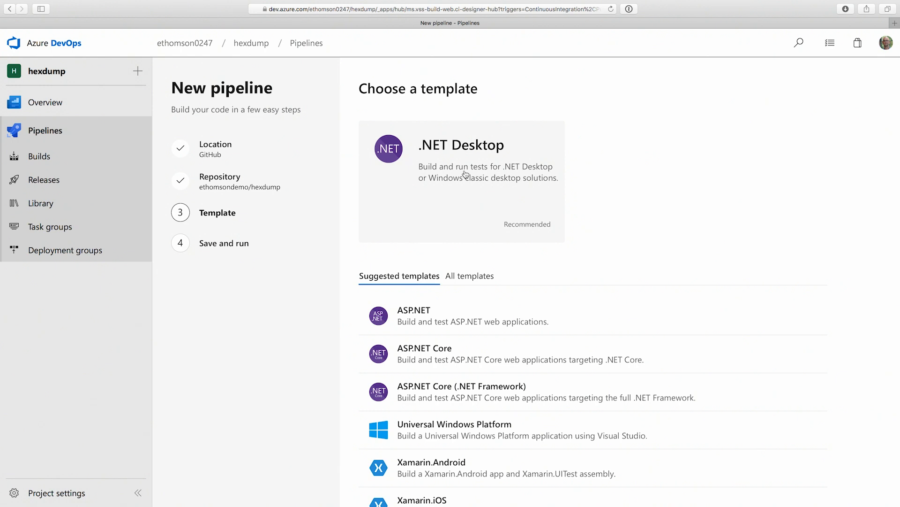
{"action": "left_click", "coordinate": [466, 174]}
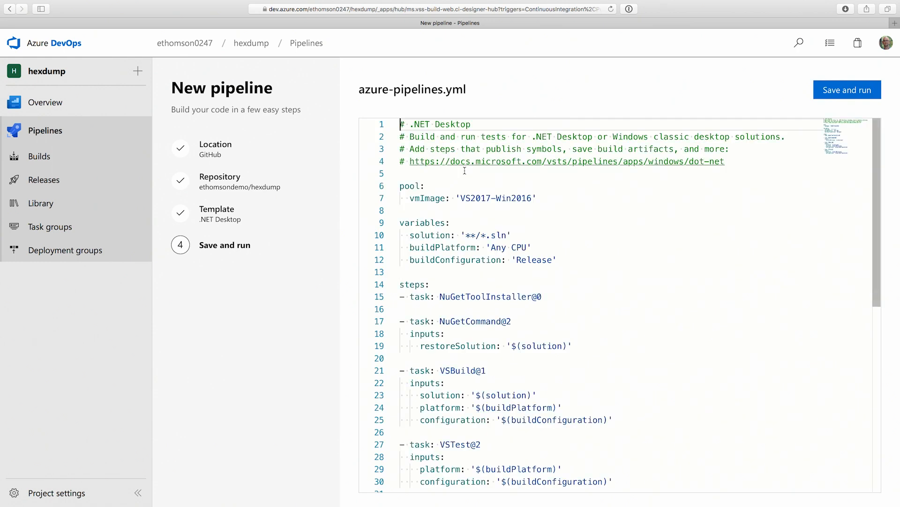
{"action": "scroll", "scroll_direction": "down", "scroll_amount": 3}
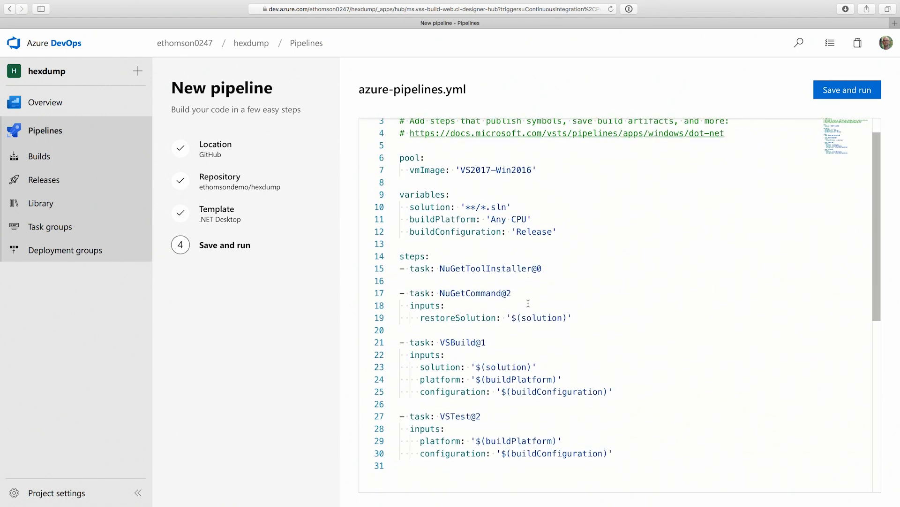
{"action": "mouse_move", "coordinate": [576, 280]}
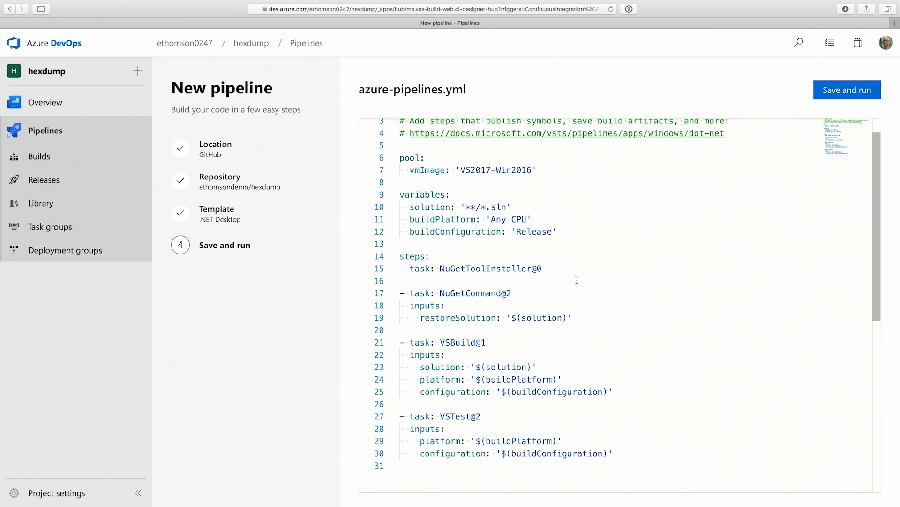
{"action": "mouse_move", "coordinate": [739, 129]}
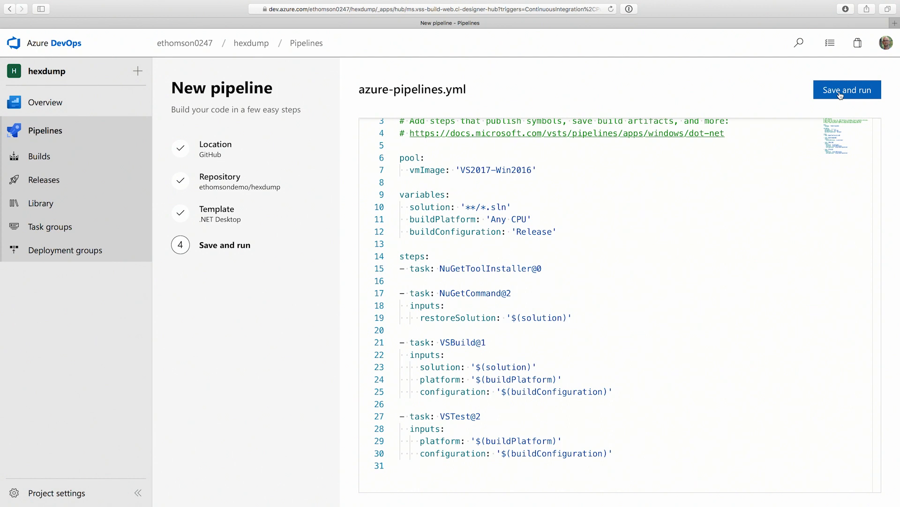
Step: Save azure-pipelines.yml directly to master and run build 20180920.1
{"action": "left_click", "coordinate": [847, 90]}
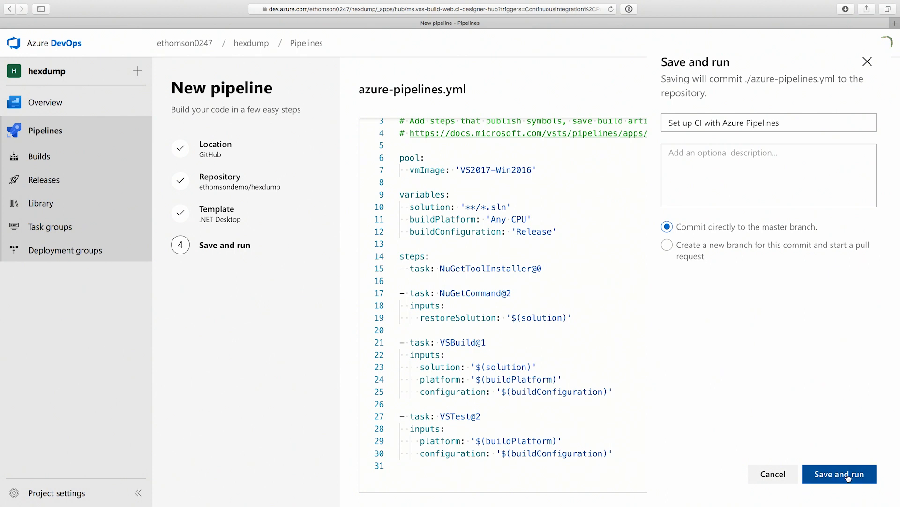
{"action": "left_click", "coordinate": [840, 474]}
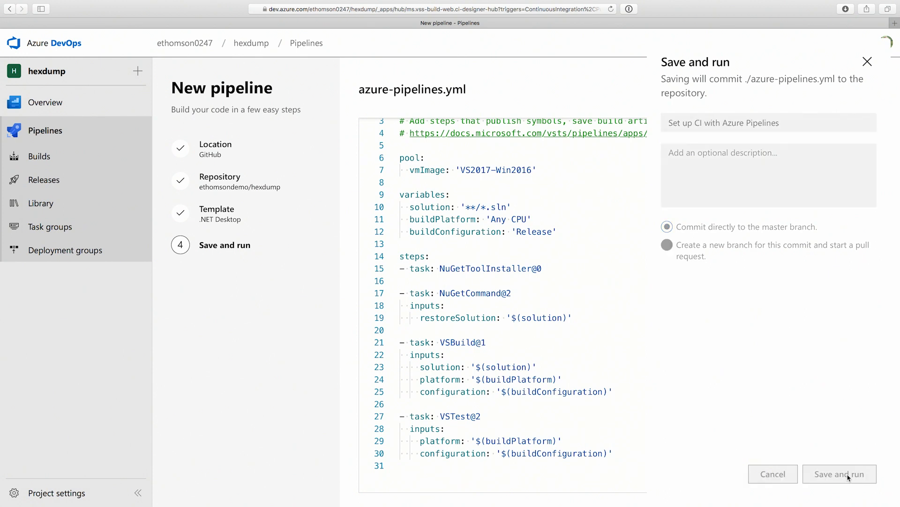
{"action": "left_click", "coordinate": [840, 474]}
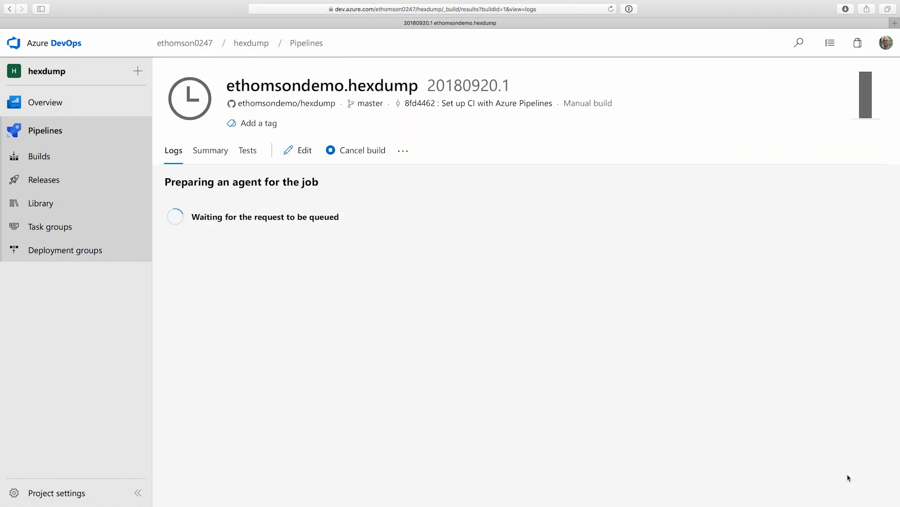
{"action": "mouse_move", "coordinate": [438, 490]}
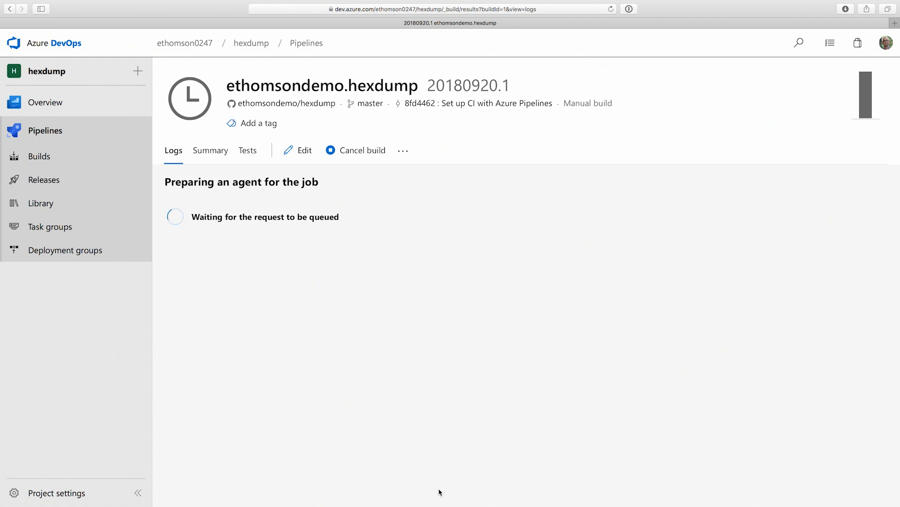
Step: Check the hexdump pipeline's CI and pull request triggers, then leave without saving
{"action": "left_click", "coordinate": [39, 156]}
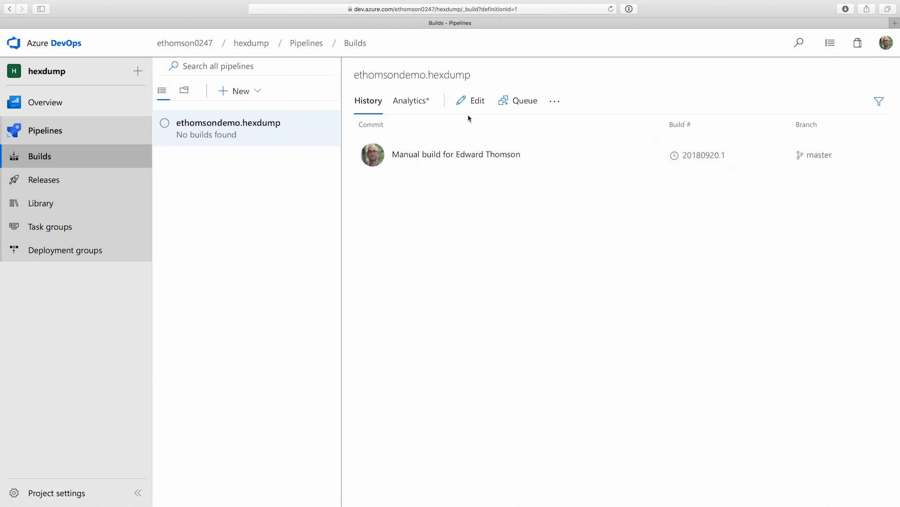
{"action": "mouse_move", "coordinate": [475, 104]}
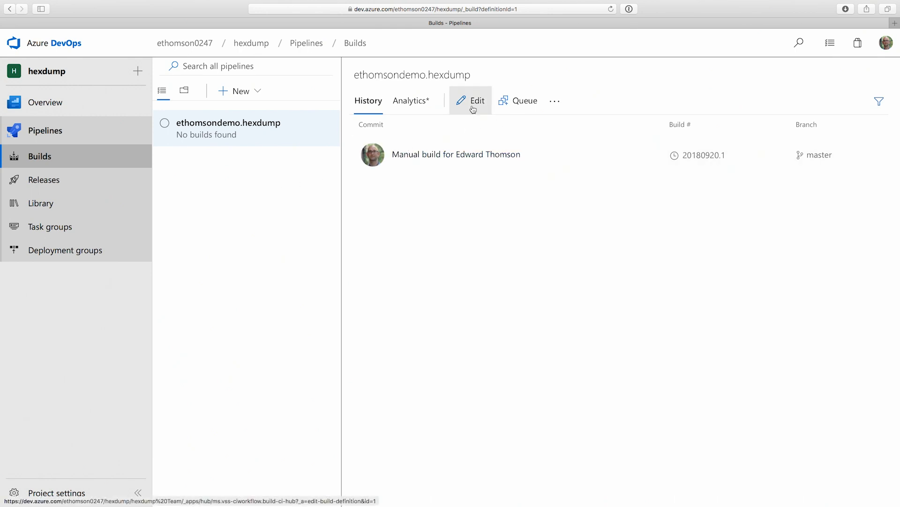
{"action": "left_click", "coordinate": [477, 100]}
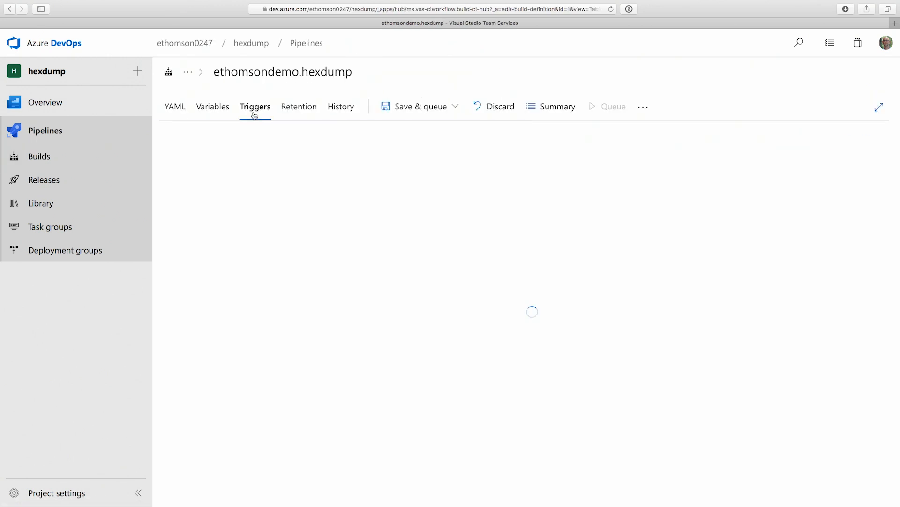
{"action": "left_click", "coordinate": [254, 106]}
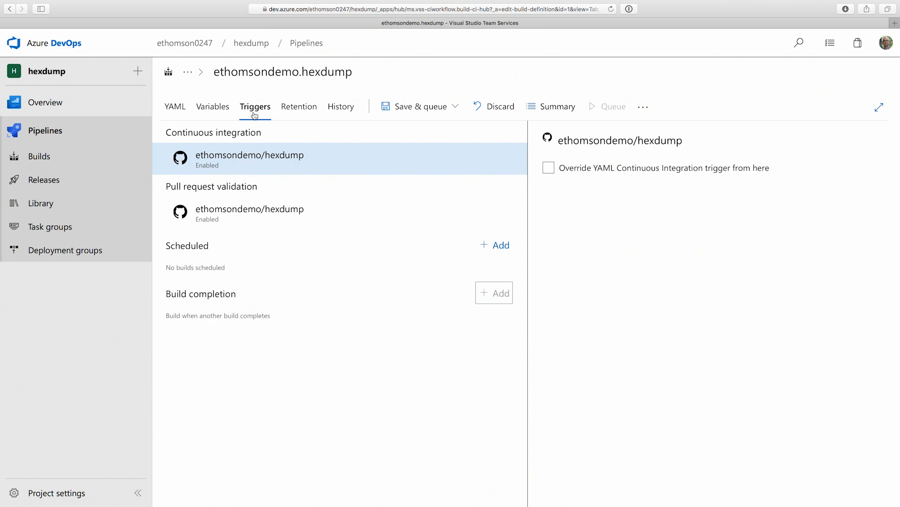
{"action": "mouse_move", "coordinate": [287, 151]}
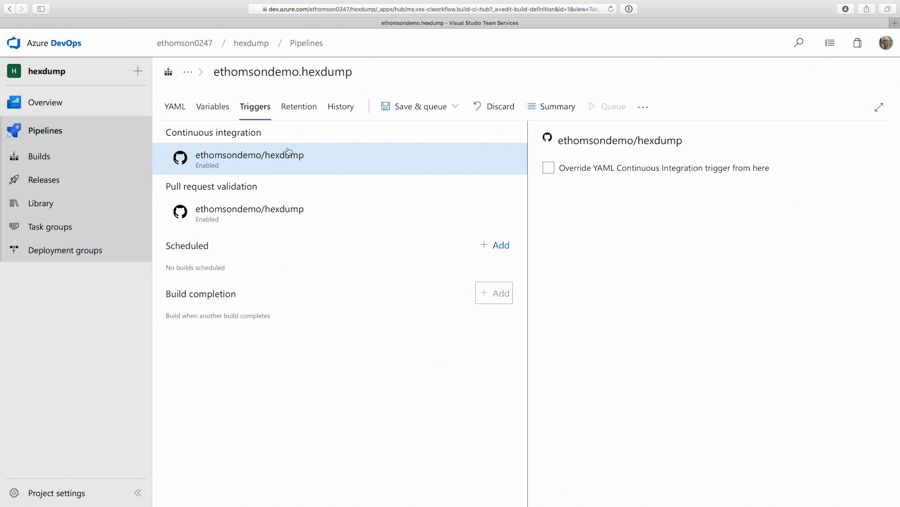
{"action": "left_click", "coordinate": [250, 209]}
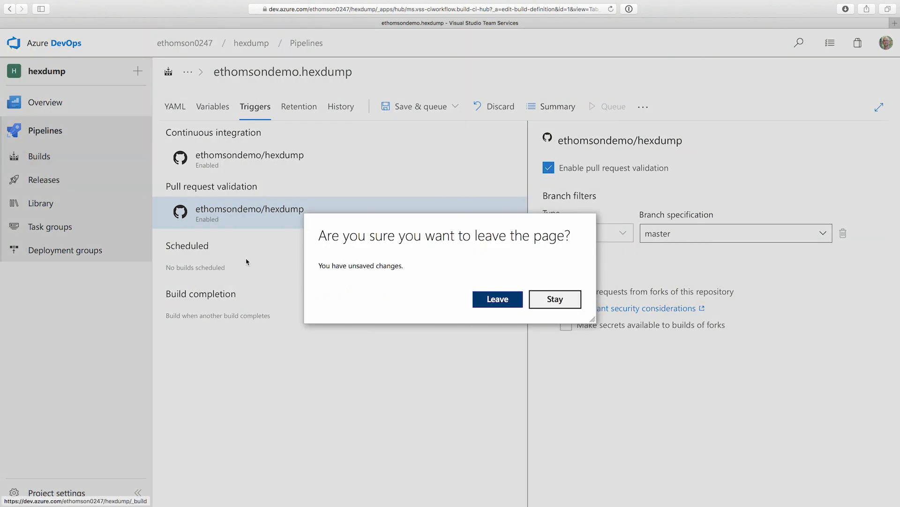
{"action": "left_click", "coordinate": [497, 298]}
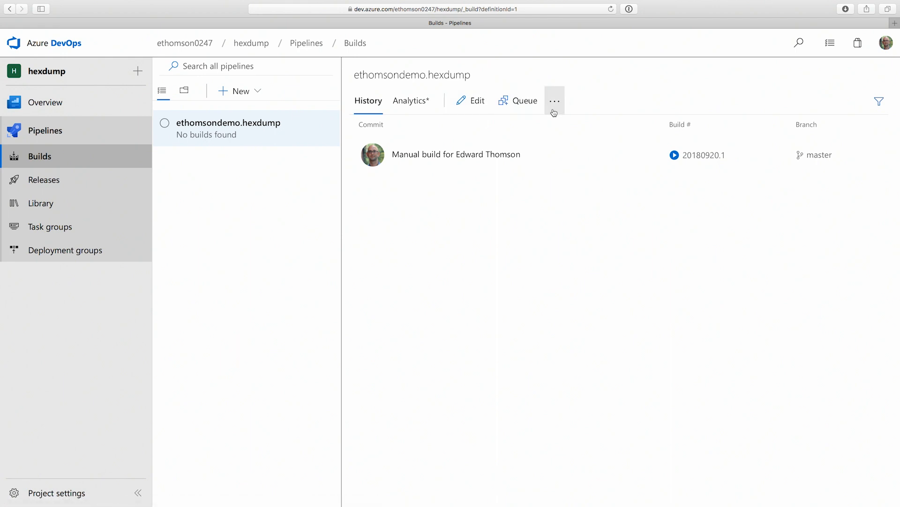
Step: Open the ethomsondemo.hexdump pipeline's status badge panel with sample Markdown
{"action": "left_click", "coordinate": [555, 100]}
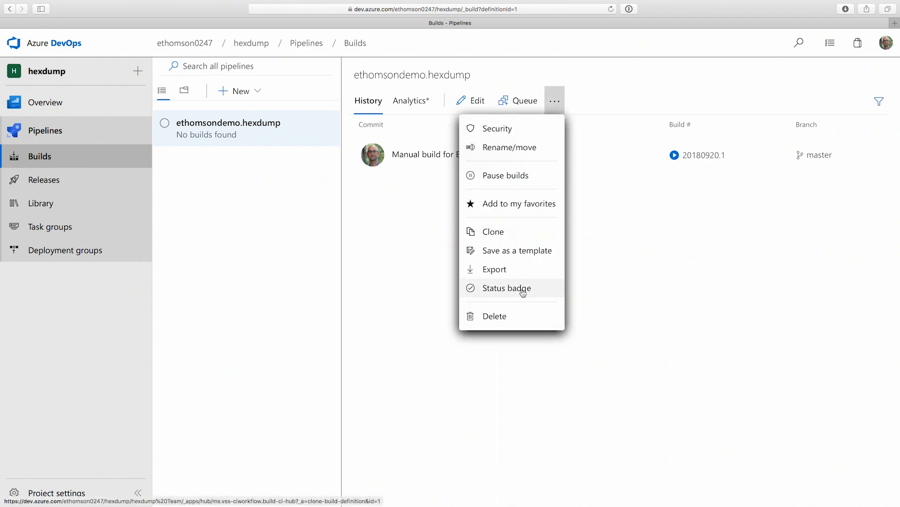
{"action": "left_click", "coordinate": [507, 288]}
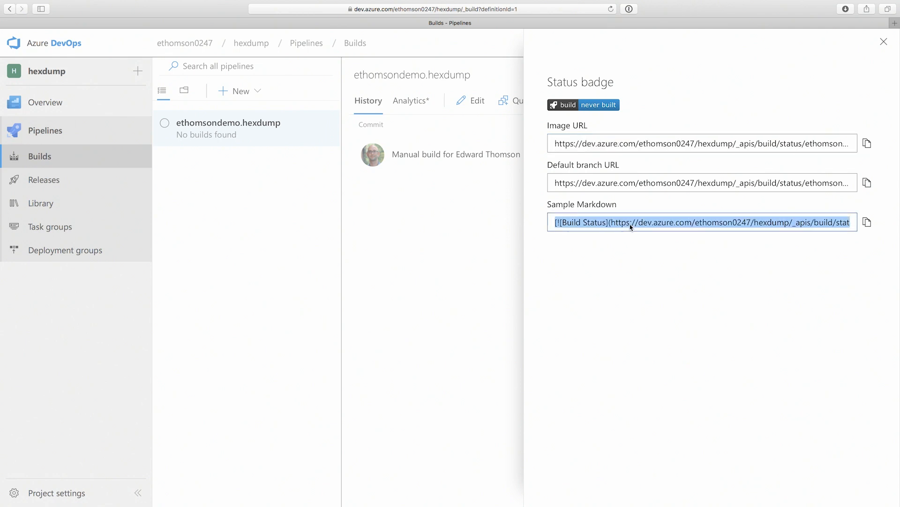
{"action": "mouse_move", "coordinate": [489, 239]}
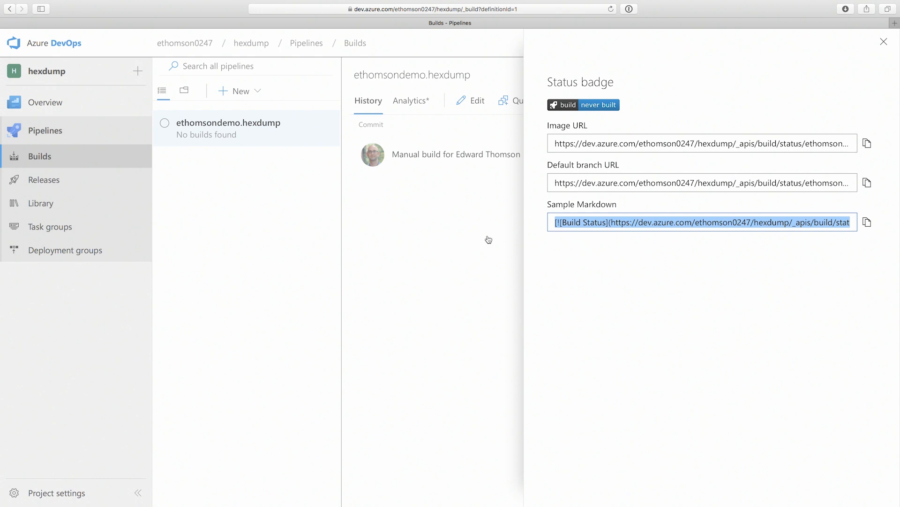
{"action": "mouse_move", "coordinate": [229, 16]}
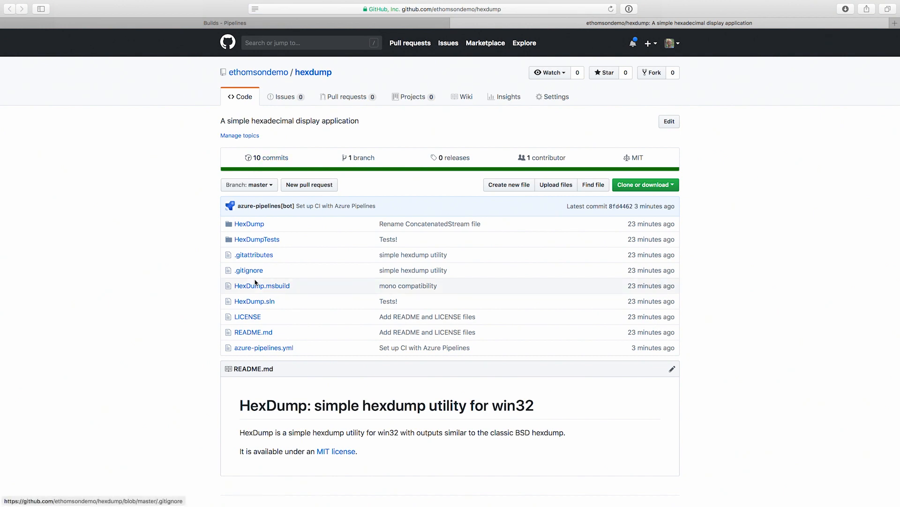
{"action": "mouse_move", "coordinate": [256, 339]}
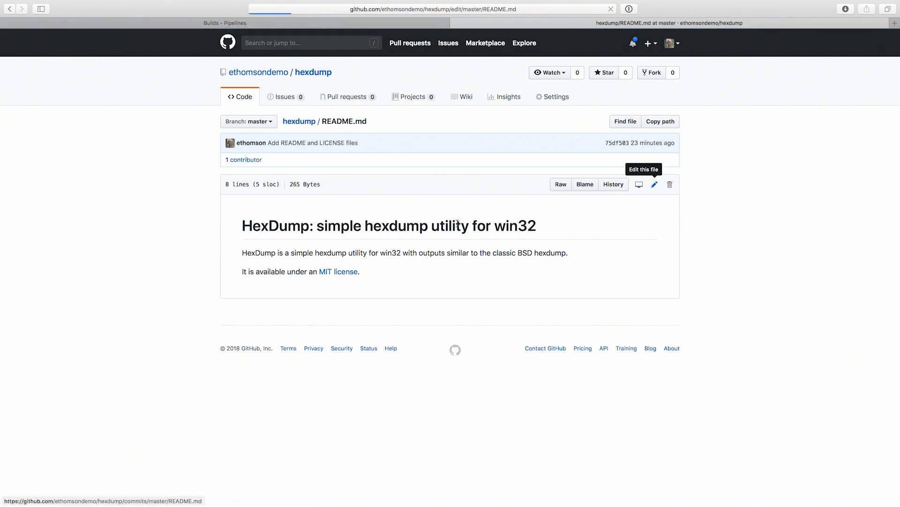
Step: Paste the Build Status badge Markdown into README.md and preview it
{"action": "left_click", "coordinate": [654, 184]}
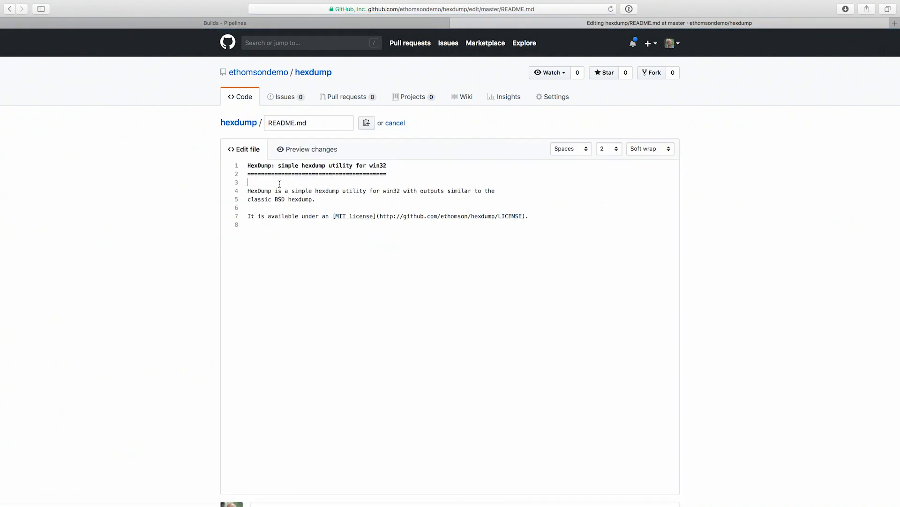
{"action": "type", "text": "[![Build Status](https://dev.azure.com/ethomson0247/hexdump/_apis/build/status/ethomsondemo.hexdump)](https://dev.azure.com/ethomson0247/hexdump/_build/latest?definitionId=1)"}
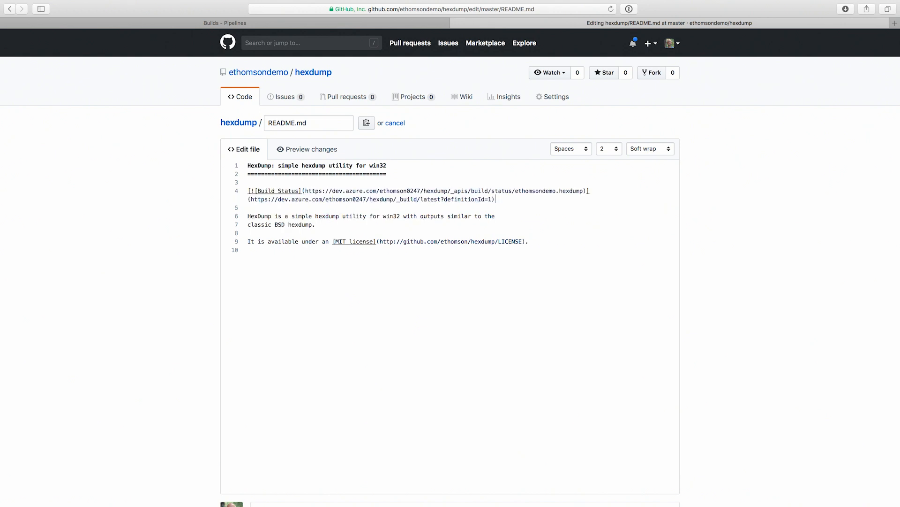
{"action": "mouse_move", "coordinate": [317, 157]}
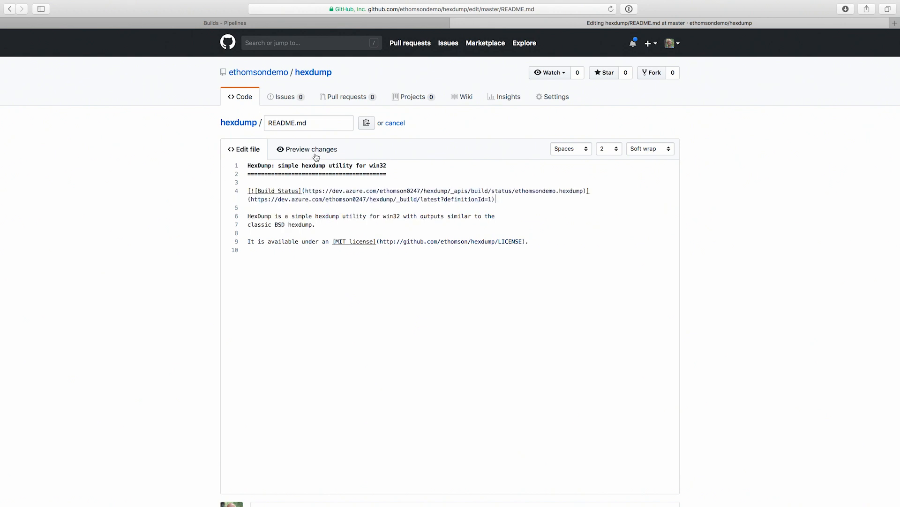
{"action": "left_click", "coordinate": [311, 148]}
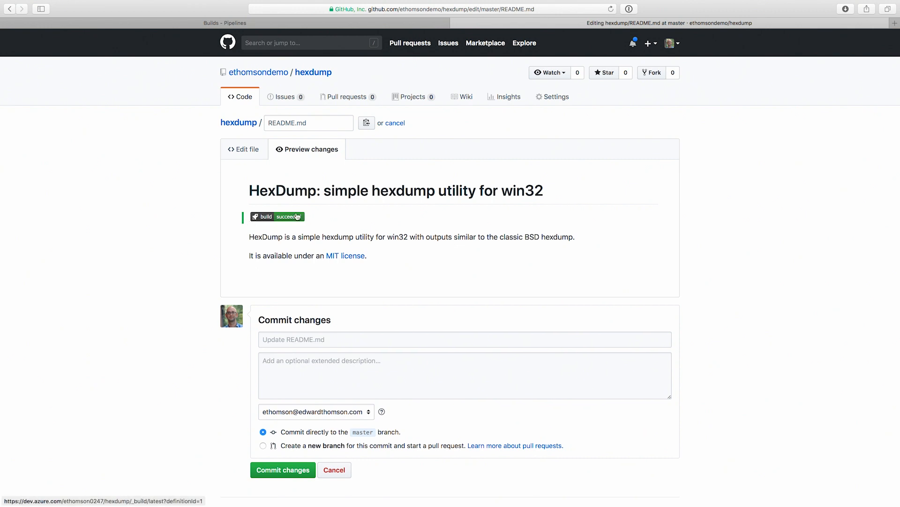
{"action": "mouse_move", "coordinate": [297, 222]}
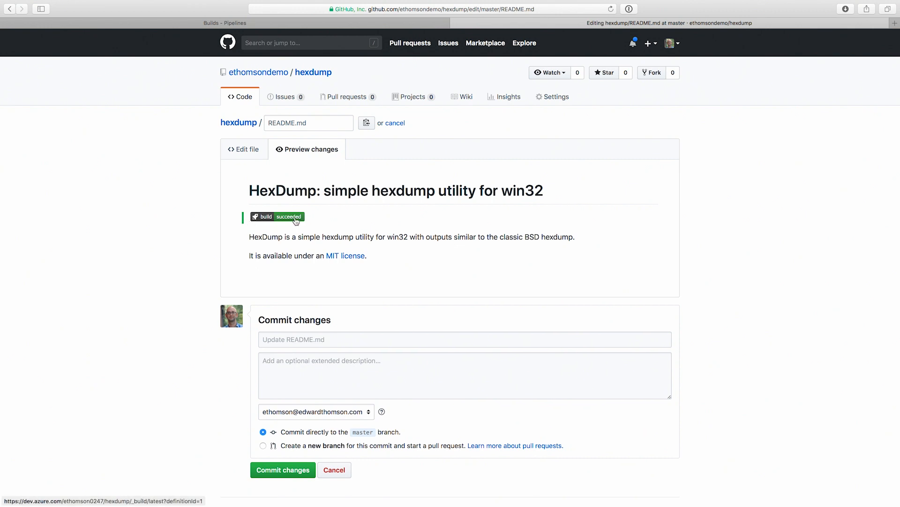
Step: Describe the commit as 'Add the build badge' on a new branch
{"action": "type", "text": "Add"}
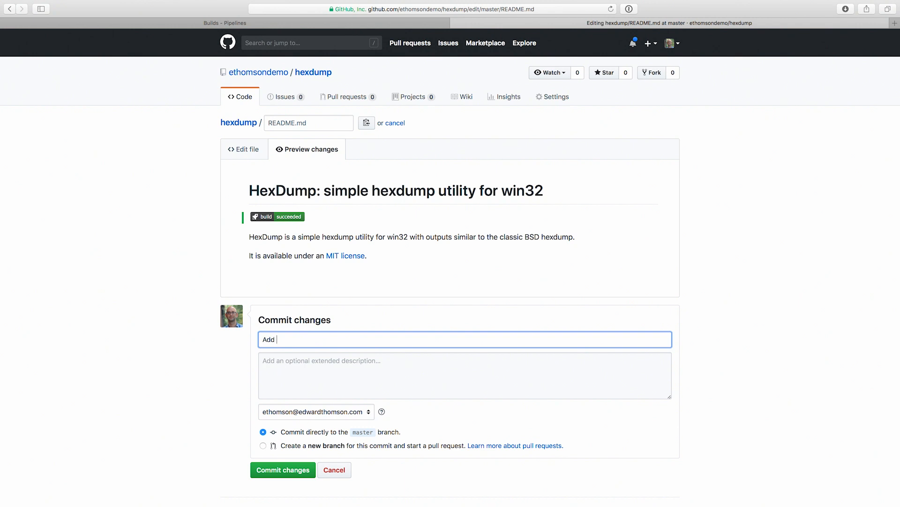
{"action": "type", "text": "the build badge"}
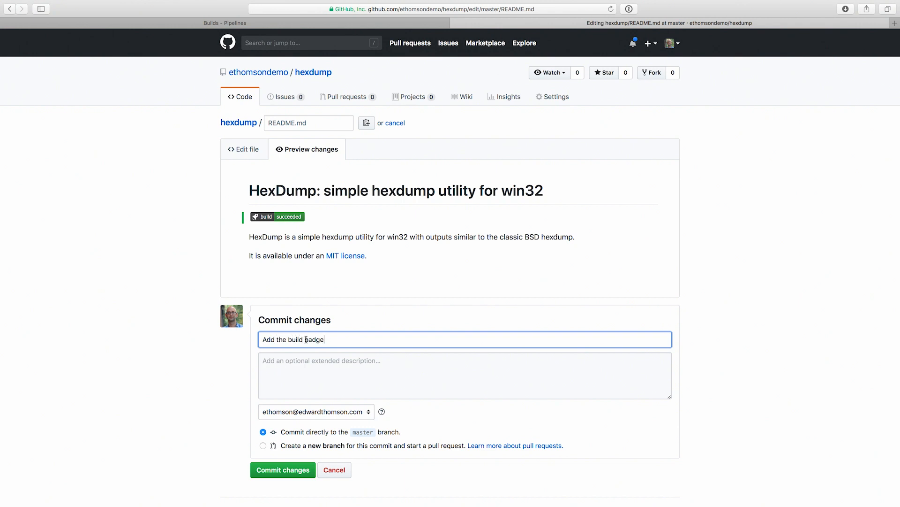
{"action": "left_click", "coordinate": [262, 445]}
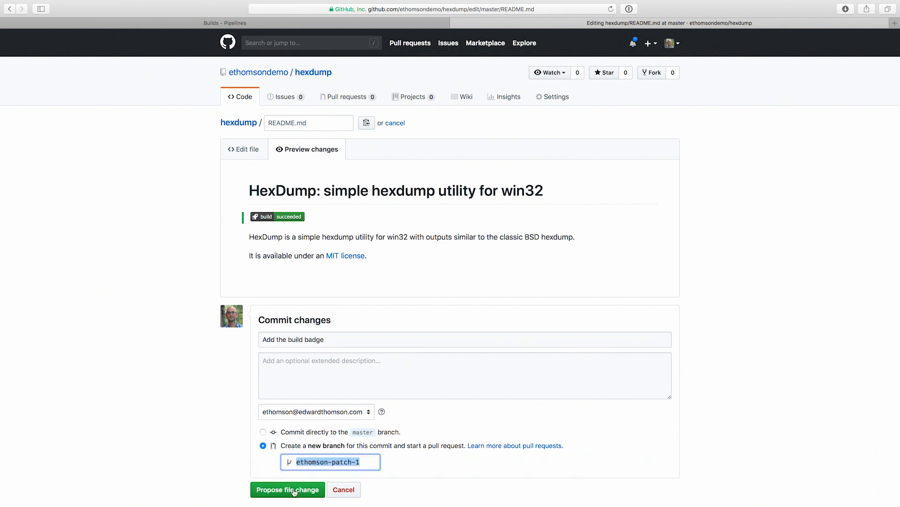
Step: Create pull request #1 'Add the build badge' and open its validation build 20180920.3 in Azure Pipelines
{"action": "left_click", "coordinate": [288, 489]}
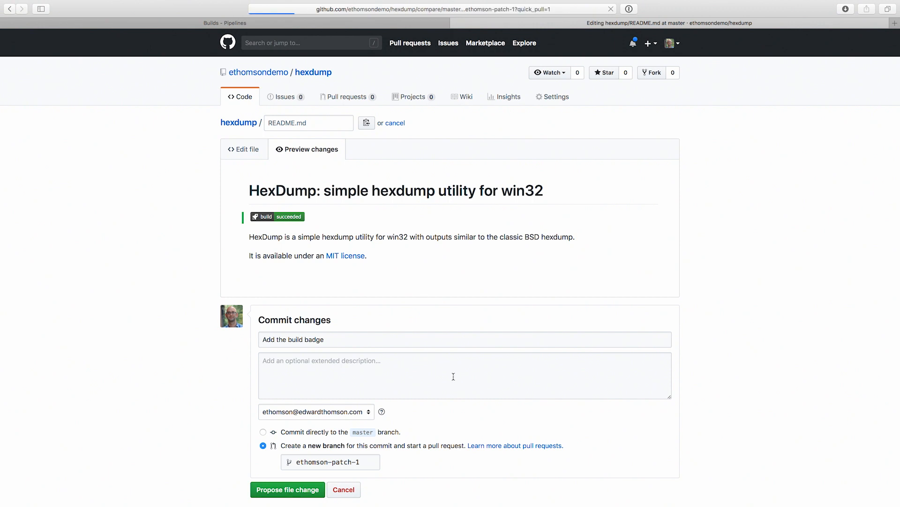
{"action": "left_click", "coordinate": [288, 489]}
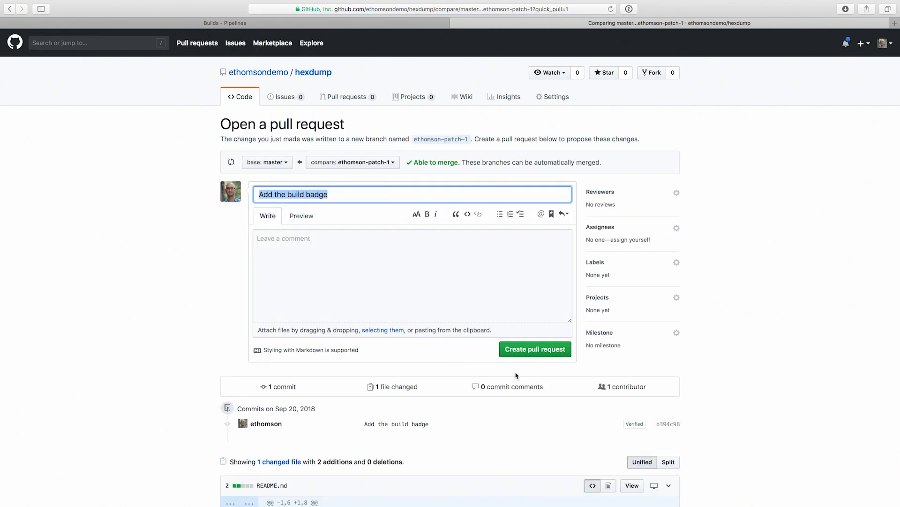
{"action": "left_click", "coordinate": [535, 349]}
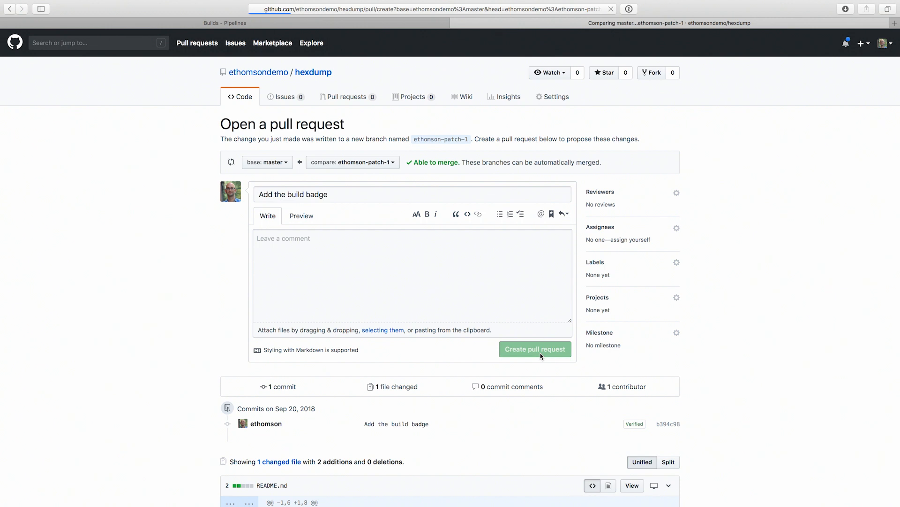
{"action": "left_click", "coordinate": [535, 349]}
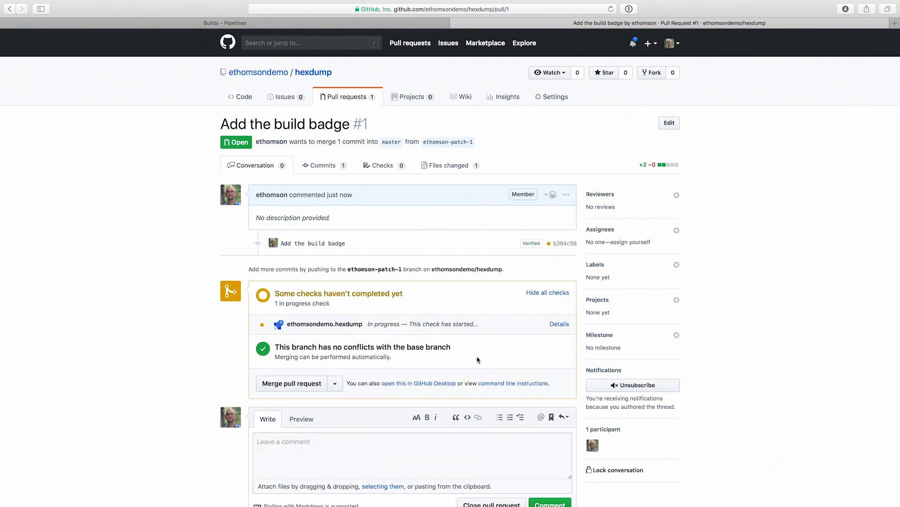
{"action": "mouse_move", "coordinate": [438, 340]}
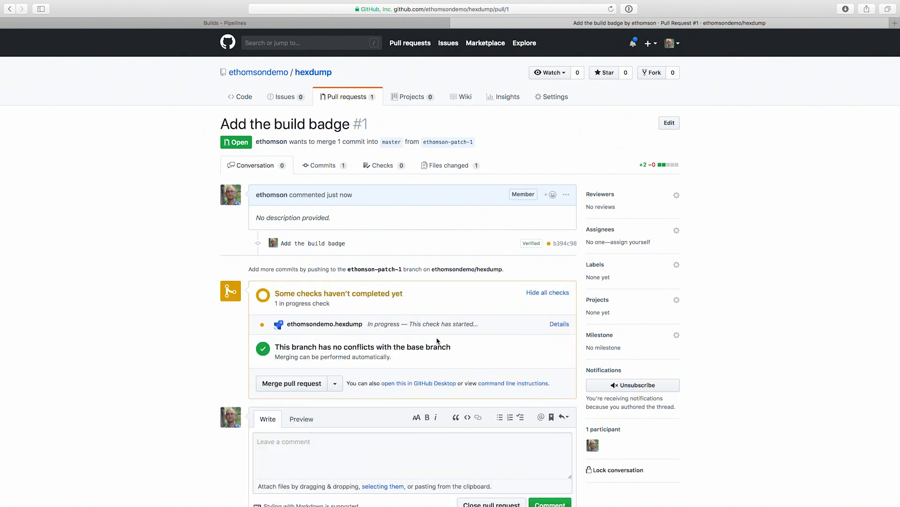
{"action": "mouse_move", "coordinate": [582, 338]}
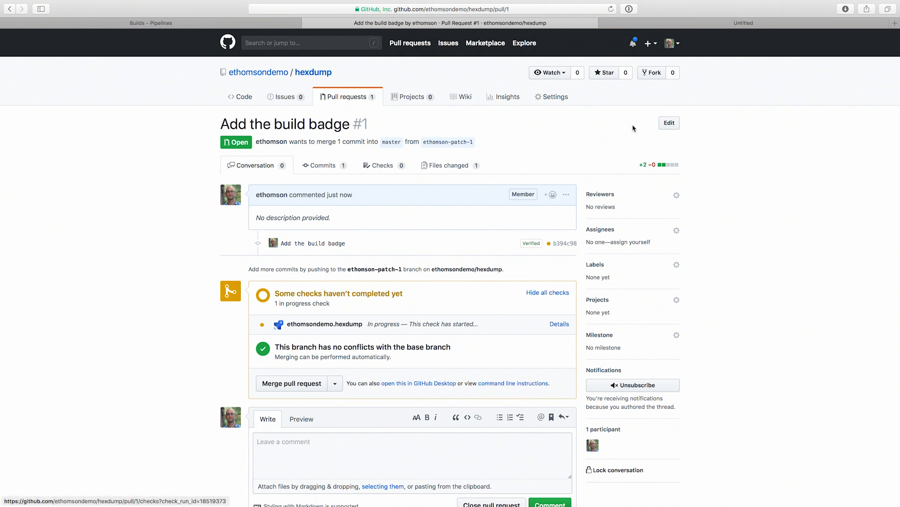
{"action": "left_click", "coordinate": [560, 324]}
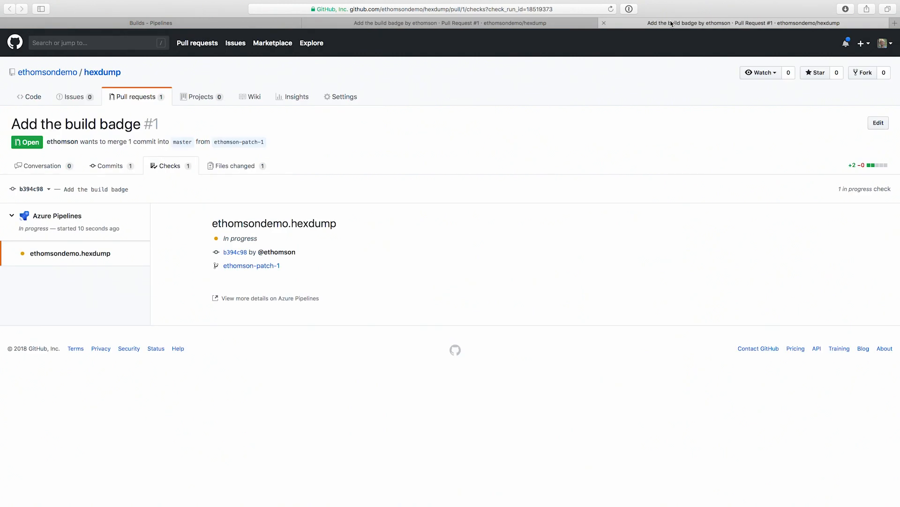
{"action": "mouse_move", "coordinate": [280, 293]}
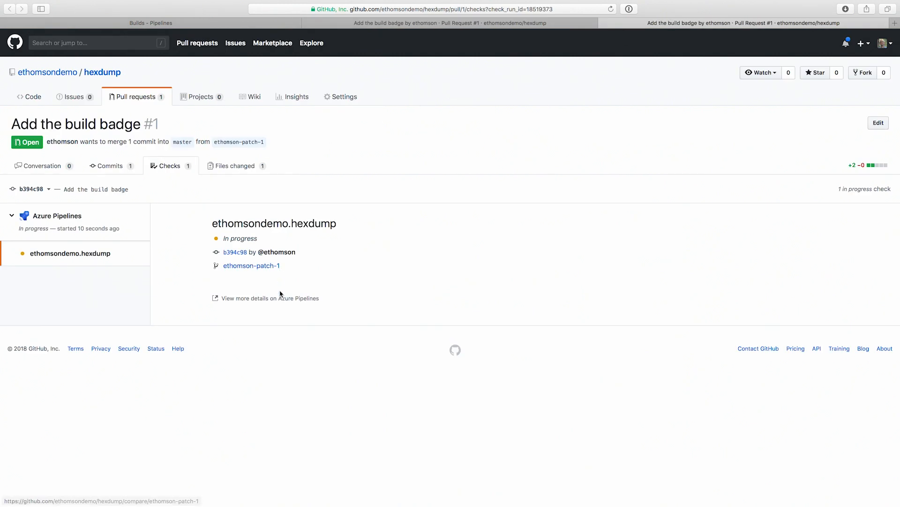
{"action": "left_click", "coordinate": [270, 298]}
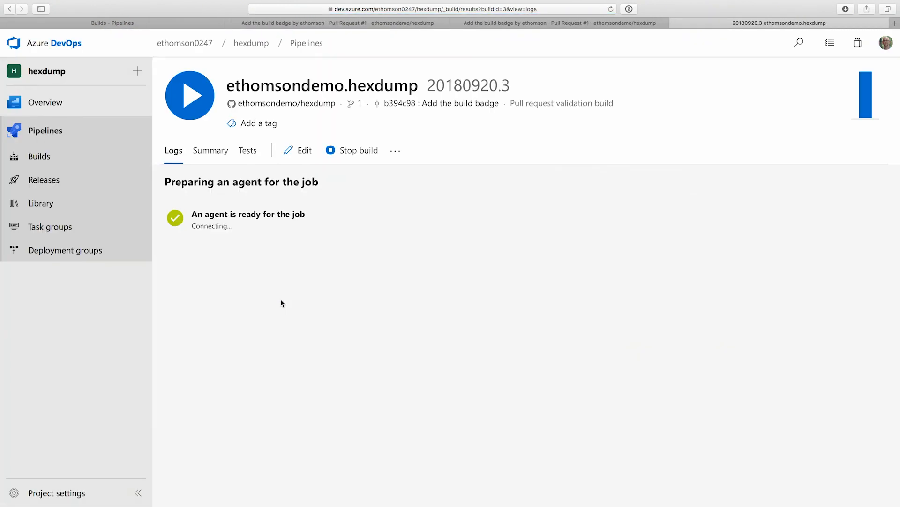